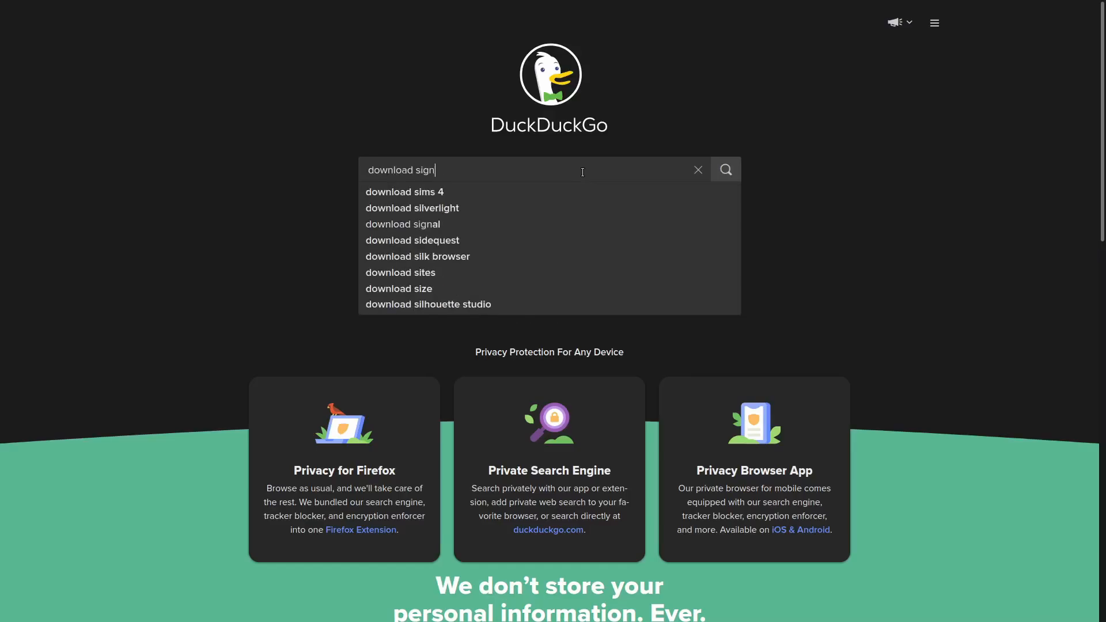
Step: Search 'download signal' and go to the signal.org Download Signal page
{"action": "left_click", "coordinate": [403, 224]}
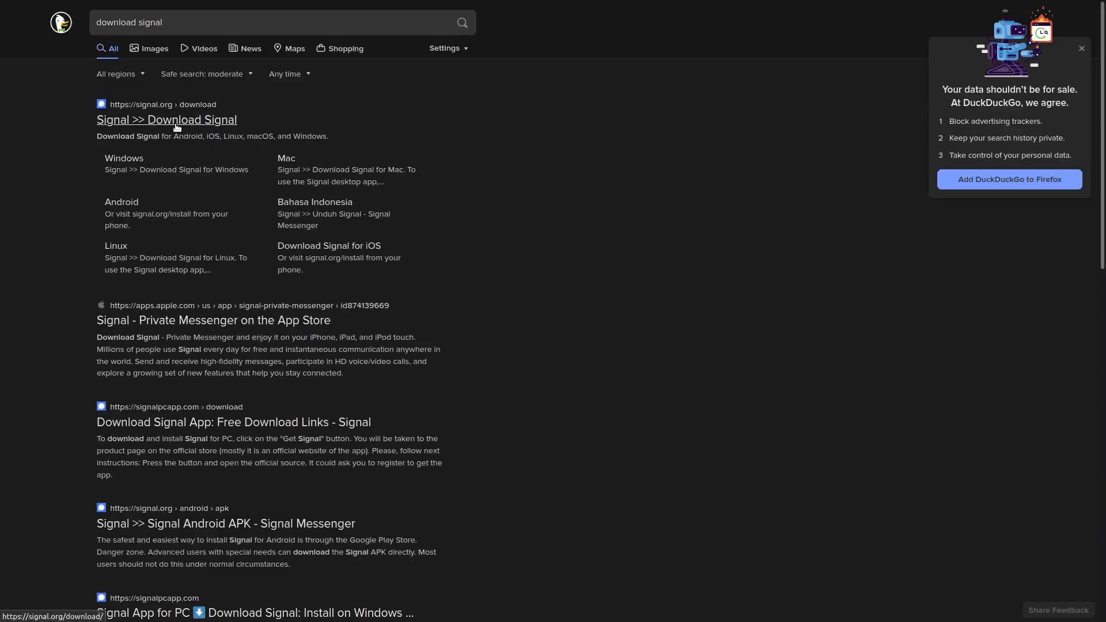
{"action": "left_click", "coordinate": [166, 118]}
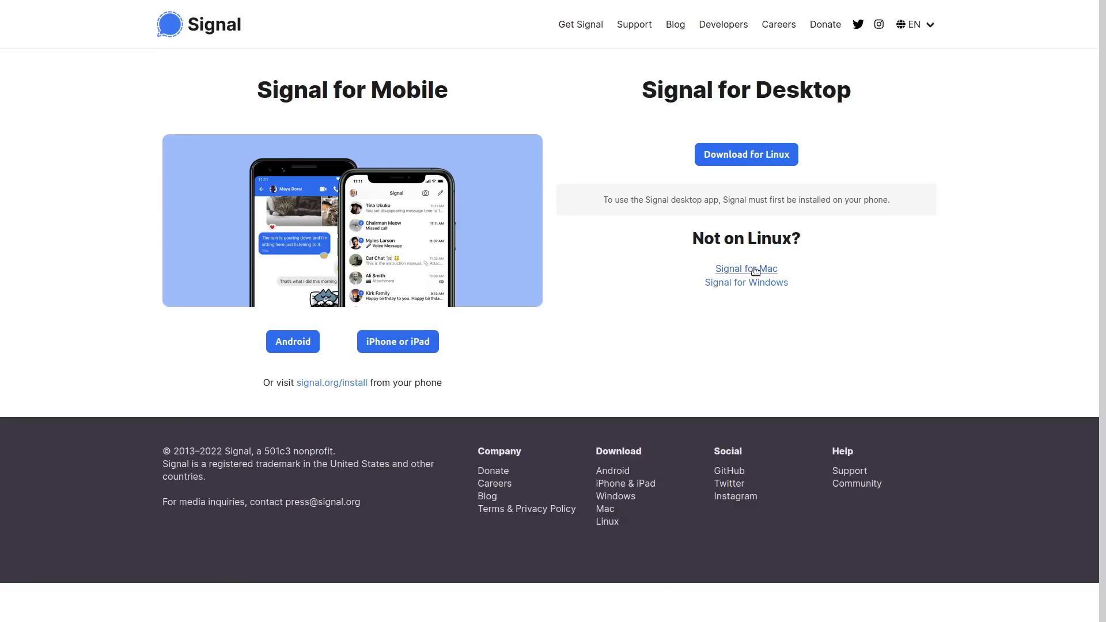
{"action": "mouse_move", "coordinate": [745, 283]}
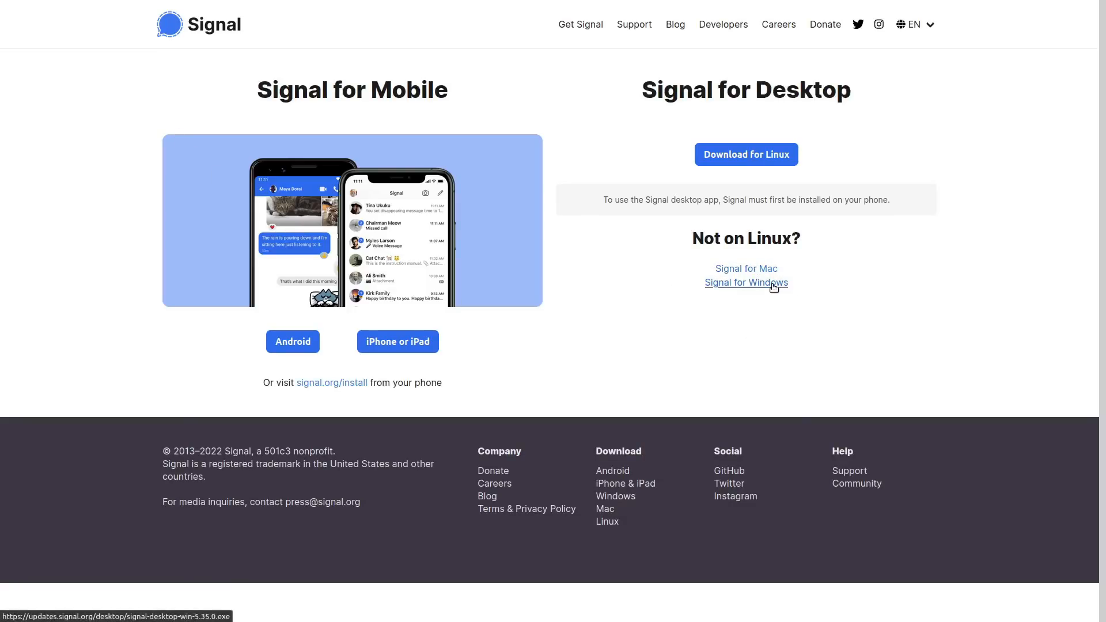
{"action": "mouse_move", "coordinate": [866, 341]}
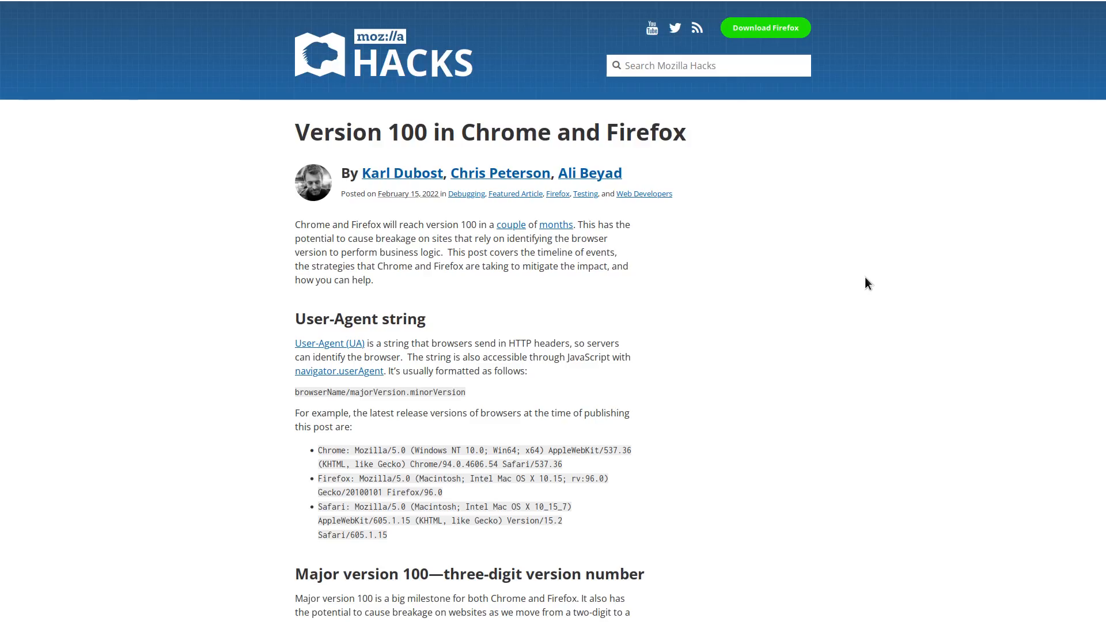
{"action": "mouse_move", "coordinate": [865, 284]}
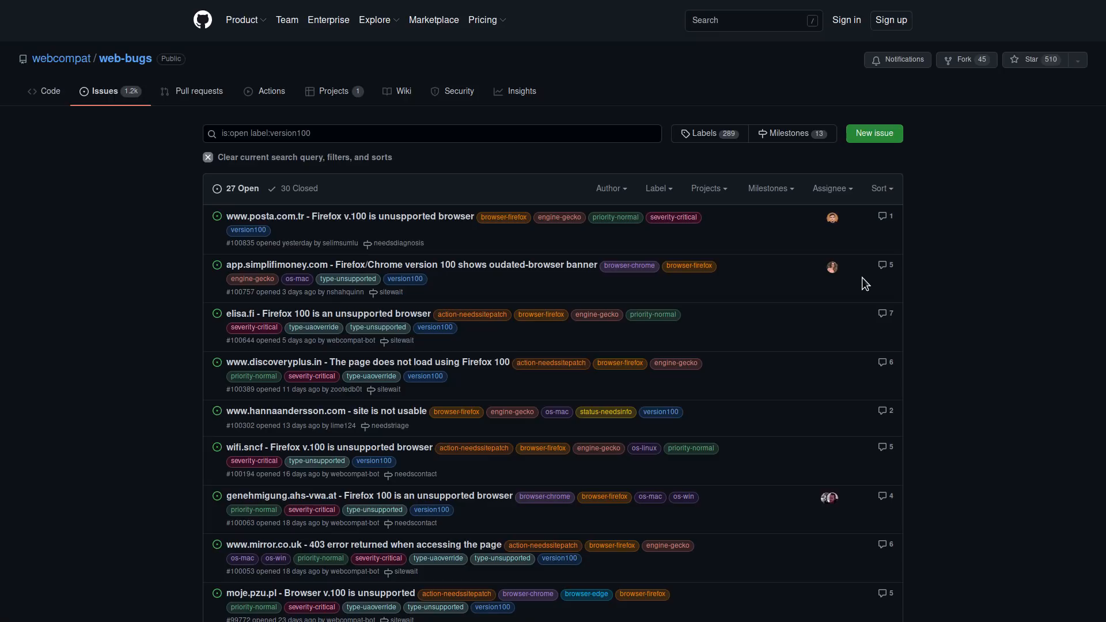
{"action": "mouse_move", "coordinate": [856, 278]}
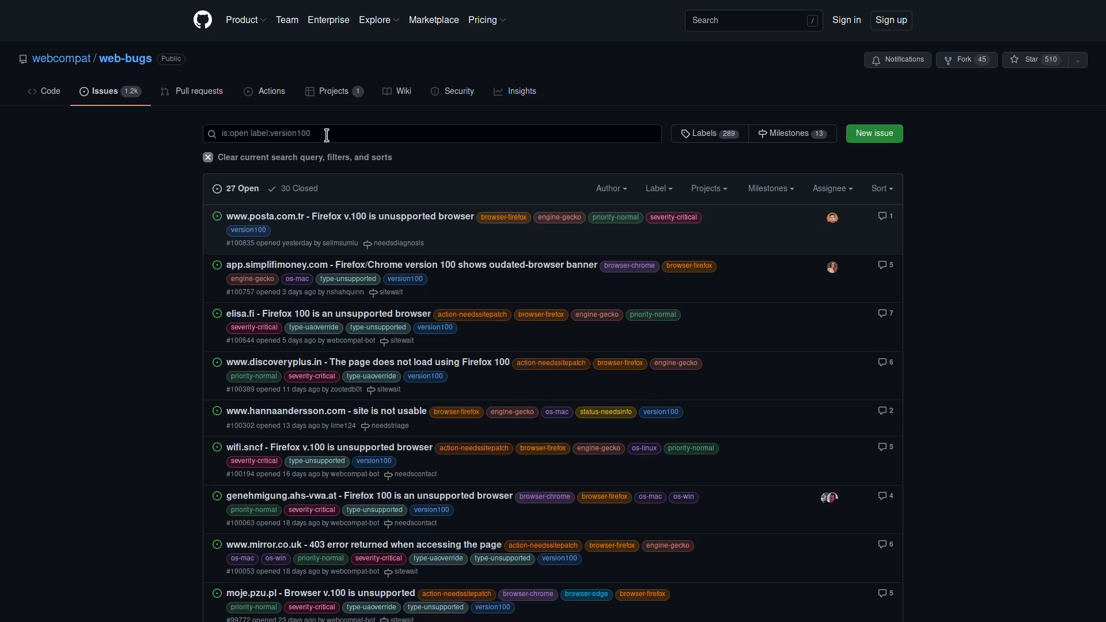
{"action": "mouse_move", "coordinate": [266, 342]}
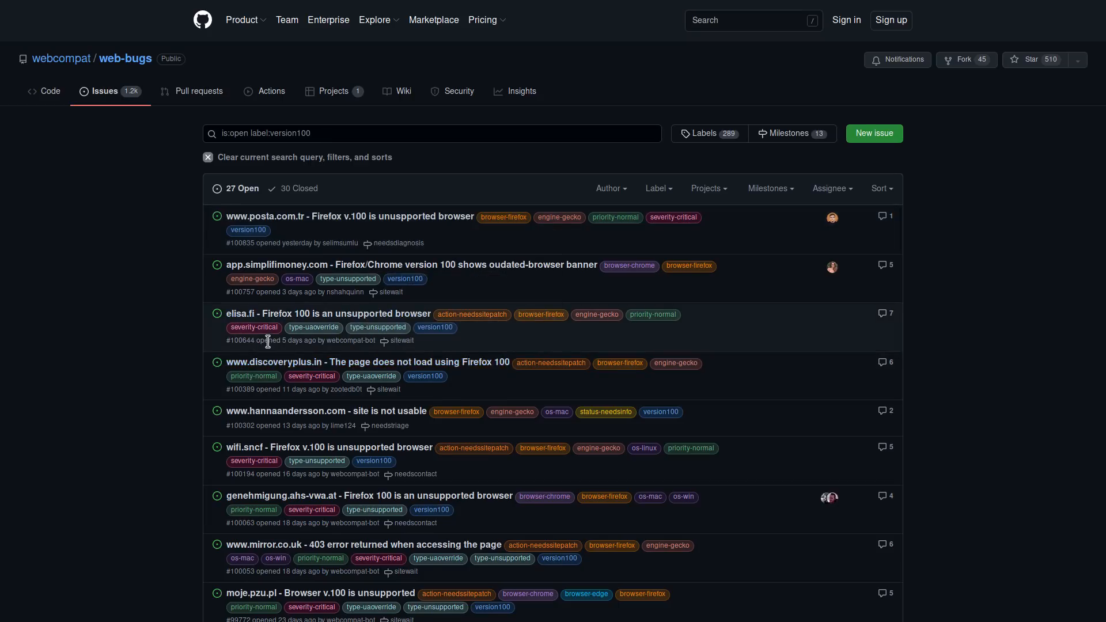
Step: Scroll the version100 issues list to reveal the daimler.de, sc.com and yahoo.com reports
{"action": "scroll", "scroll_direction": "down", "scroll_amount": 3}
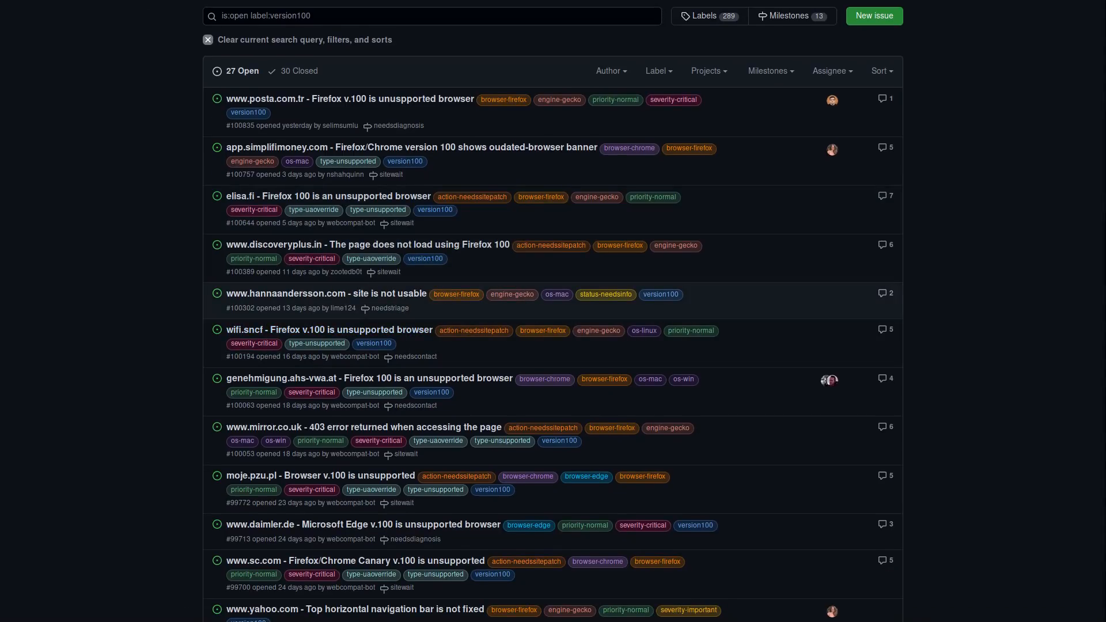
{"action": "mouse_move", "coordinate": [737, 274]}
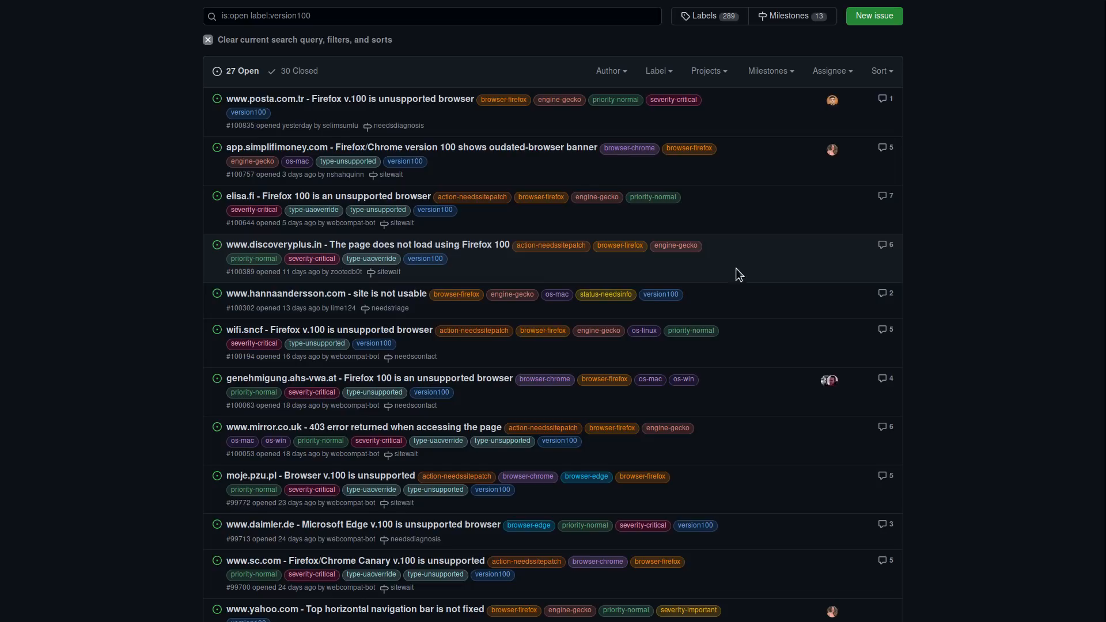
{"action": "mouse_move", "coordinate": [675, 245]}
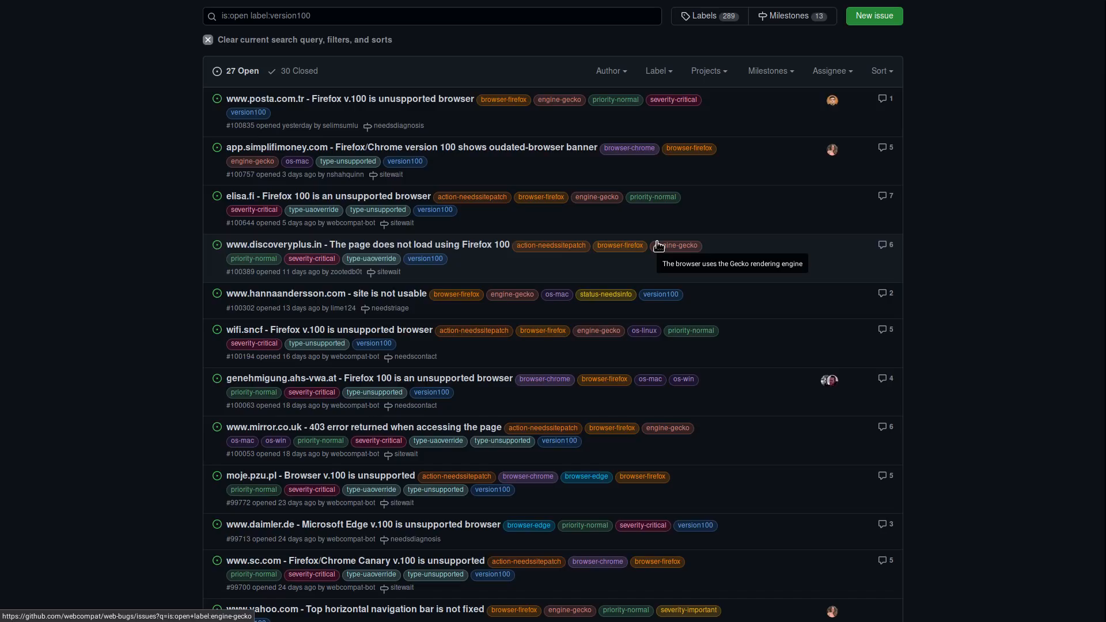
{"action": "mouse_move", "coordinate": [955, 197]}
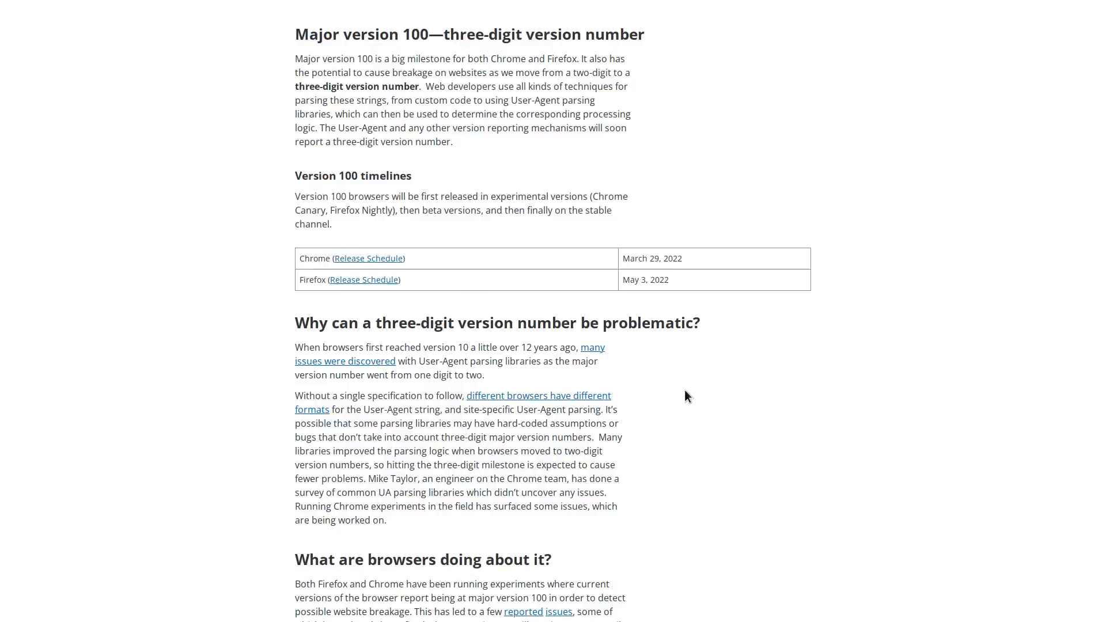
Step: Scroll the Version 100 article down through Chrome mitigation to 'What can you do to help?'
{"action": "scroll", "scroll_direction": "down", "scroll_amount": 3}
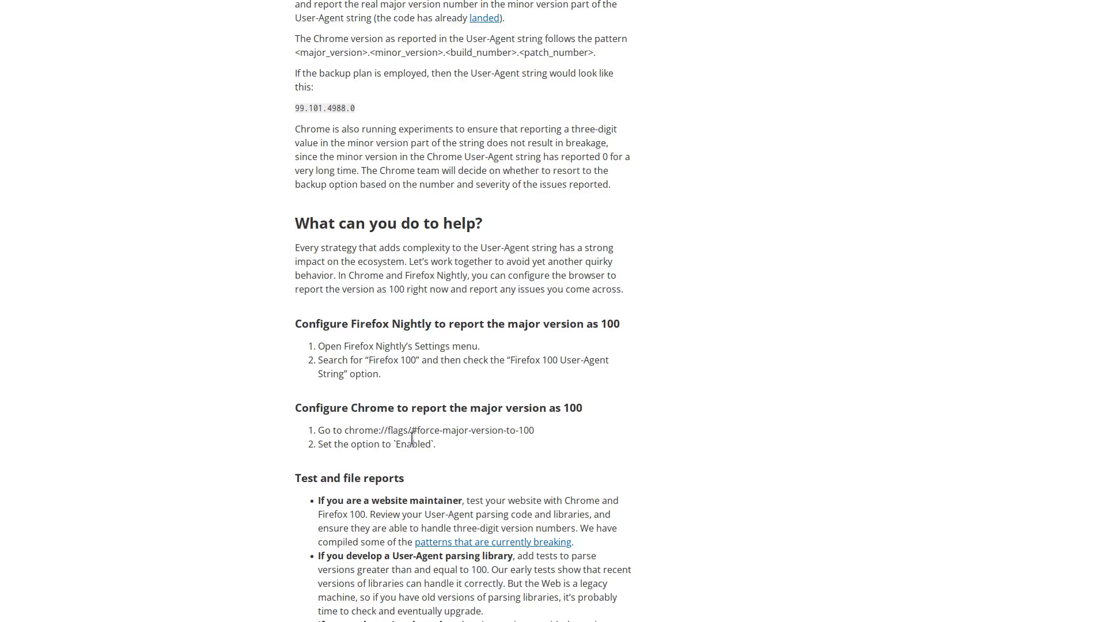
{"action": "mouse_move", "coordinate": [615, 350]}
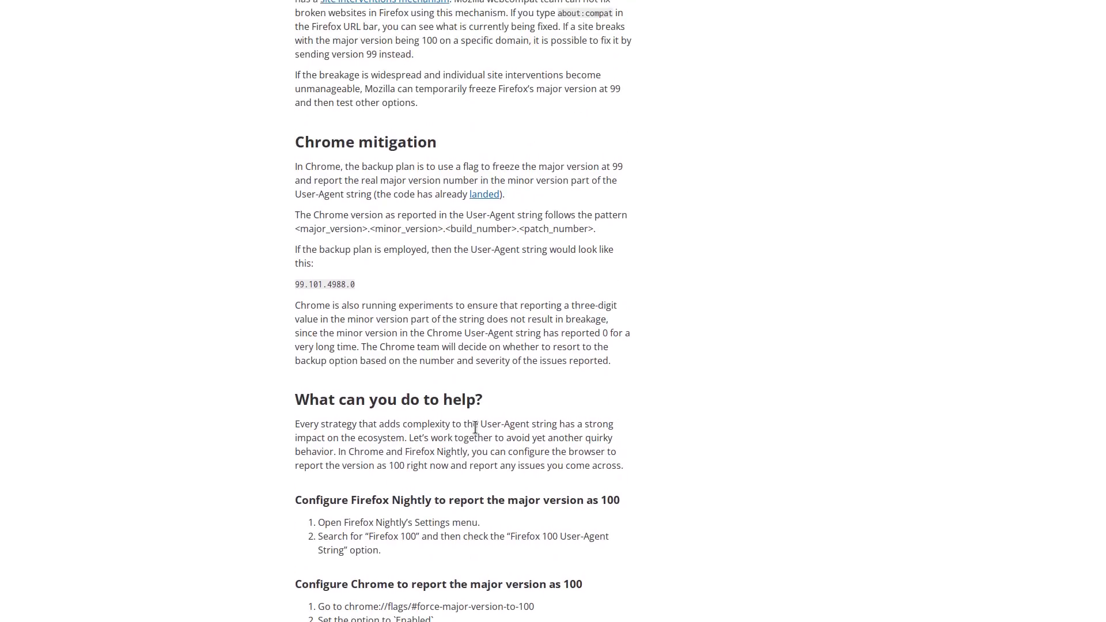
{"action": "scroll", "scroll_direction": "down", "scroll_amount": 3}
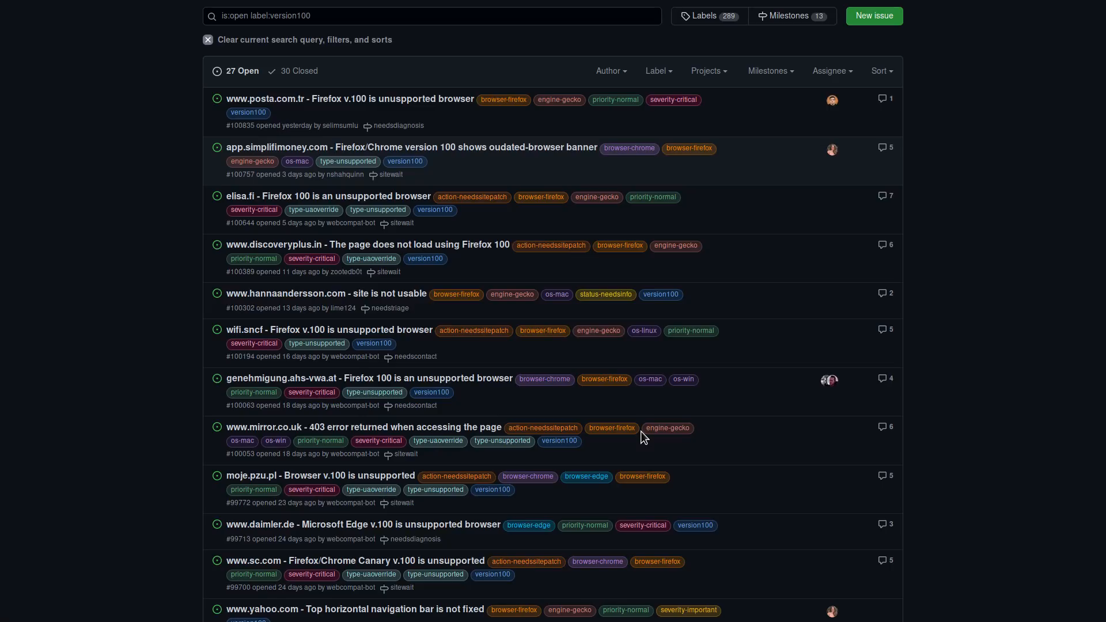
{"action": "mouse_move", "coordinate": [367, 378]}
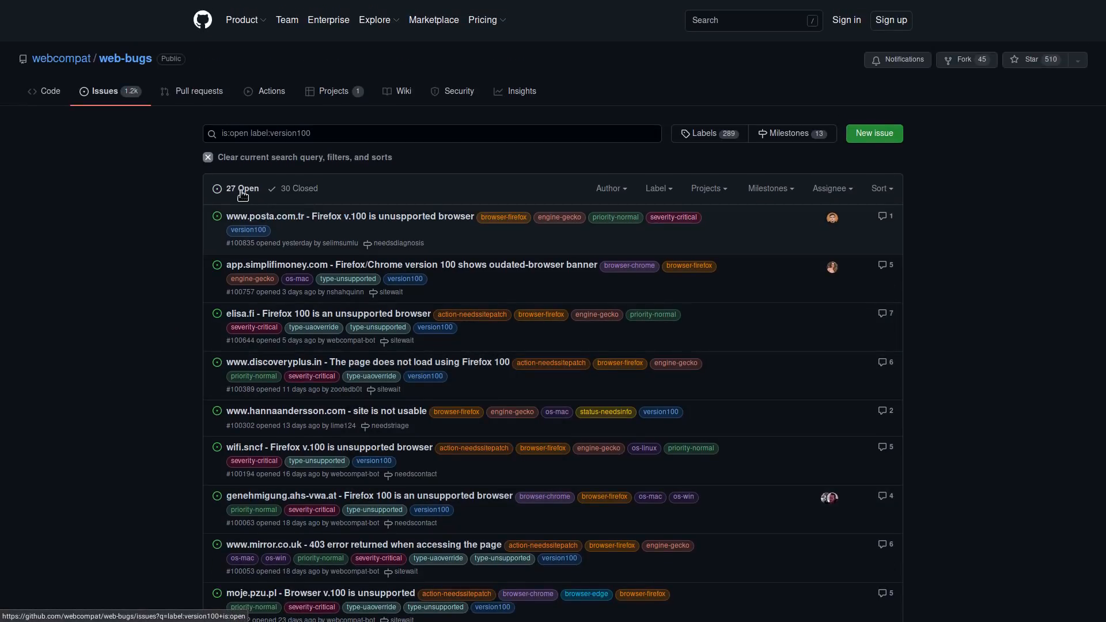
Step: Scroll back and forth through the open version100 unsupported-browser issues
{"action": "scroll", "scroll_direction": "down", "scroll_amount": 3}
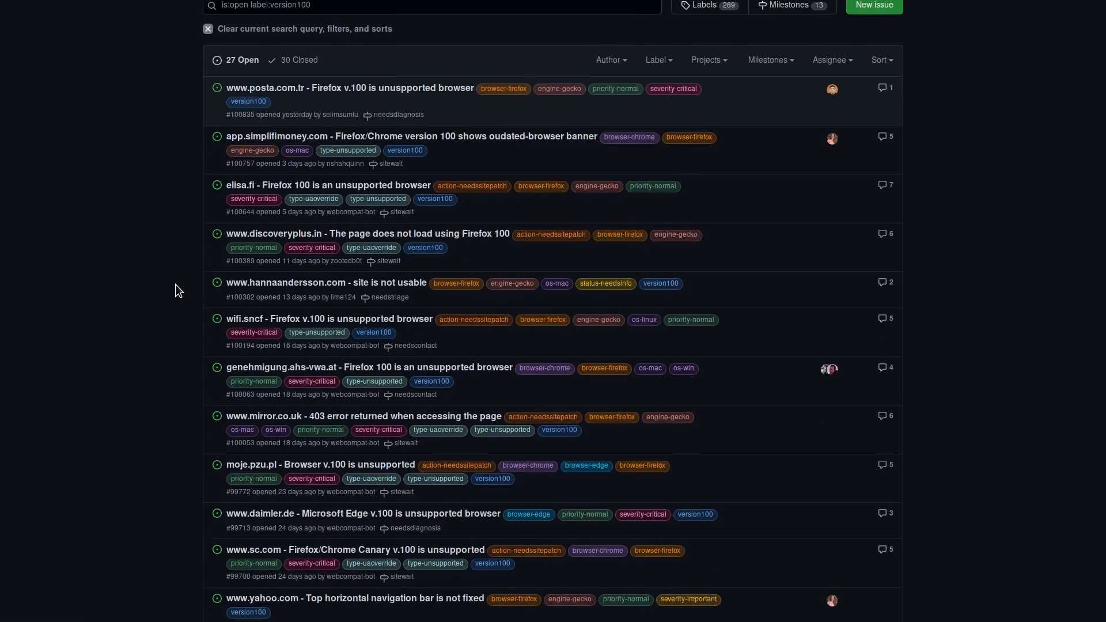
{"action": "scroll", "scroll_direction": "down", "scroll_amount": 3}
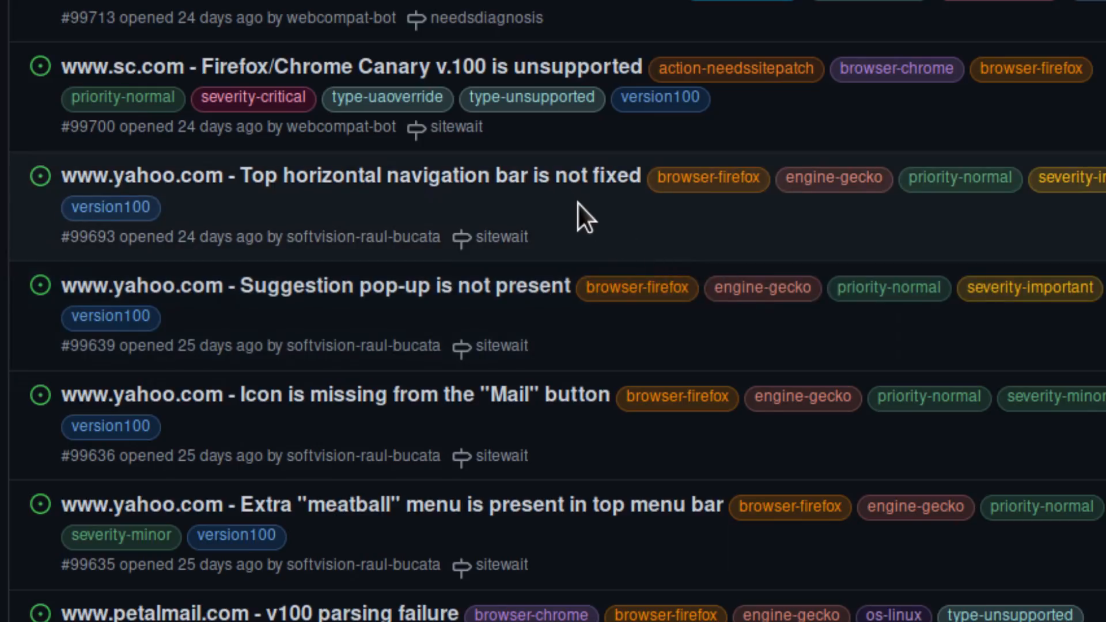
{"action": "mouse_move", "coordinate": [589, 212]}
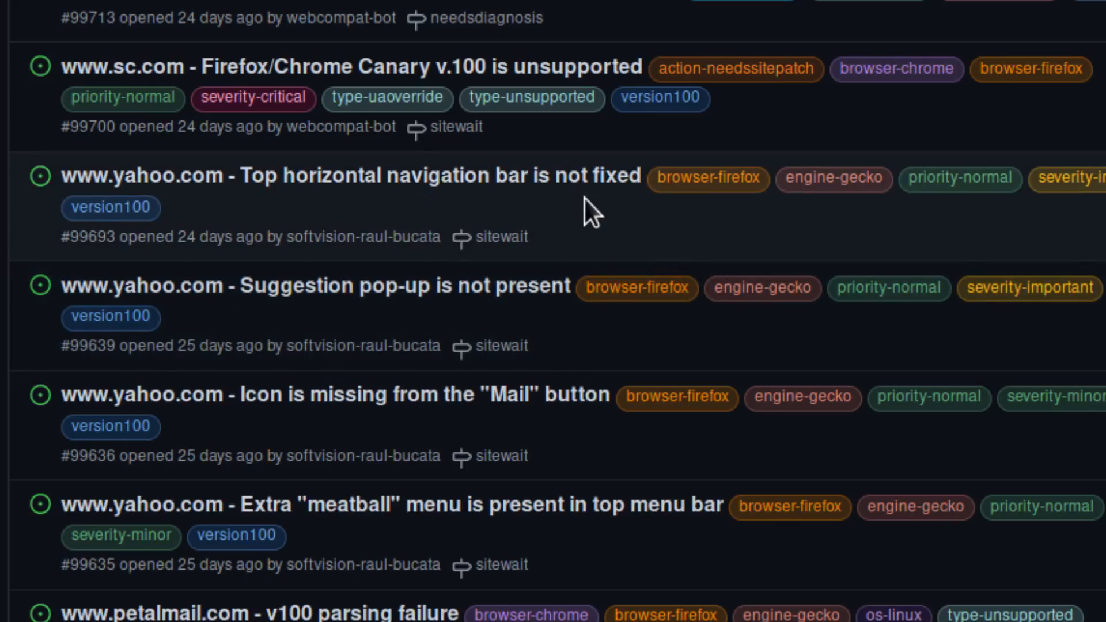
{"action": "mouse_move", "coordinate": [366, 332]}
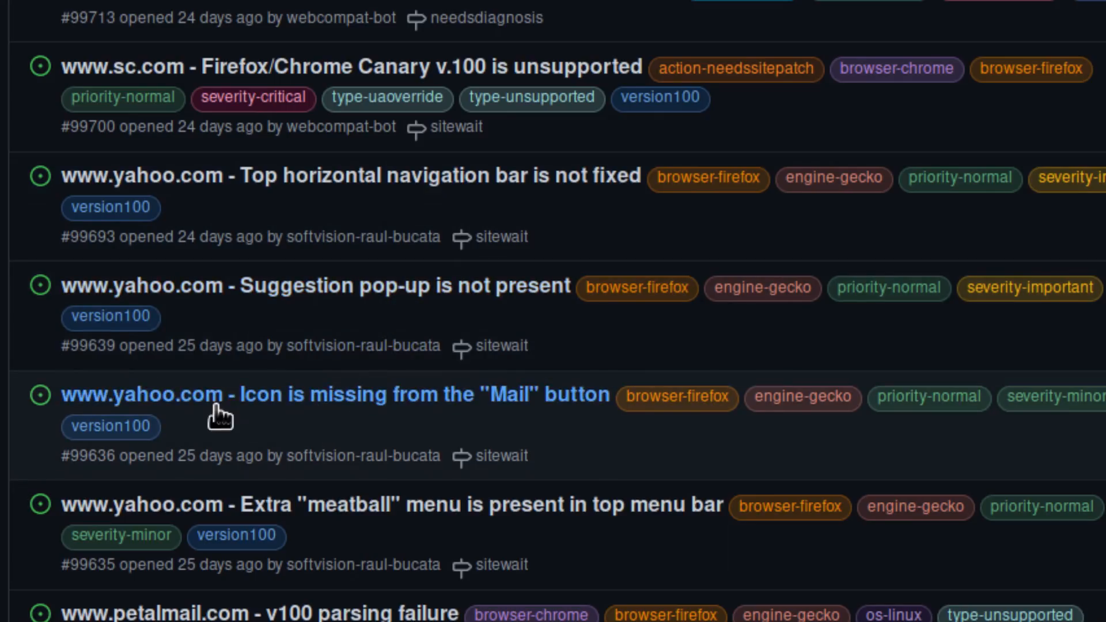
{"action": "mouse_move", "coordinate": [286, 430]}
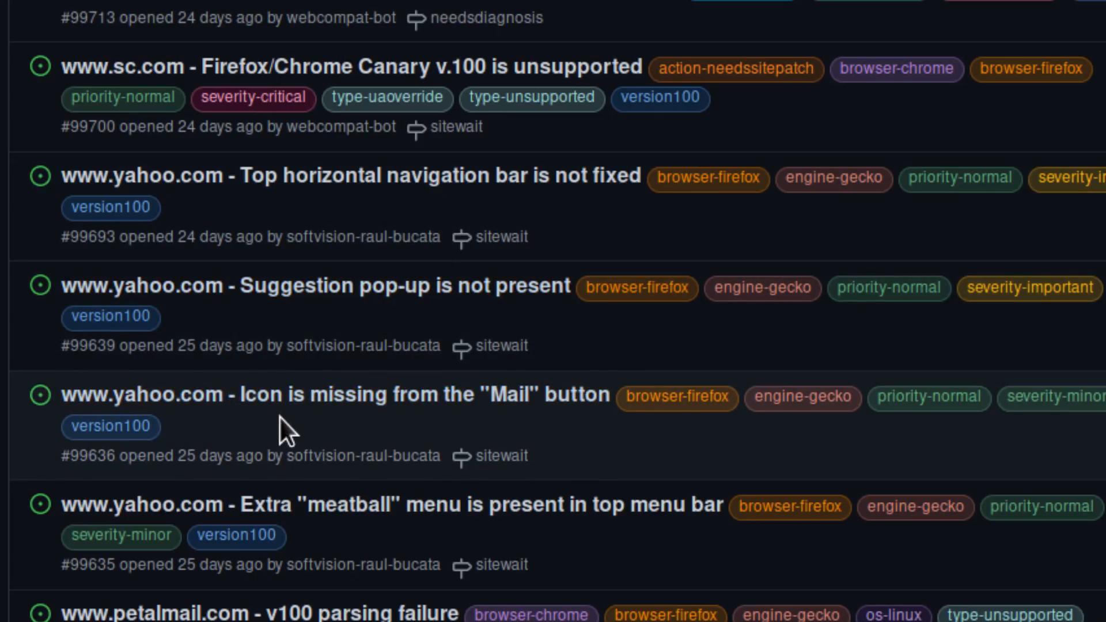
{"action": "scroll", "scroll_direction": "up", "scroll_amount": 3}
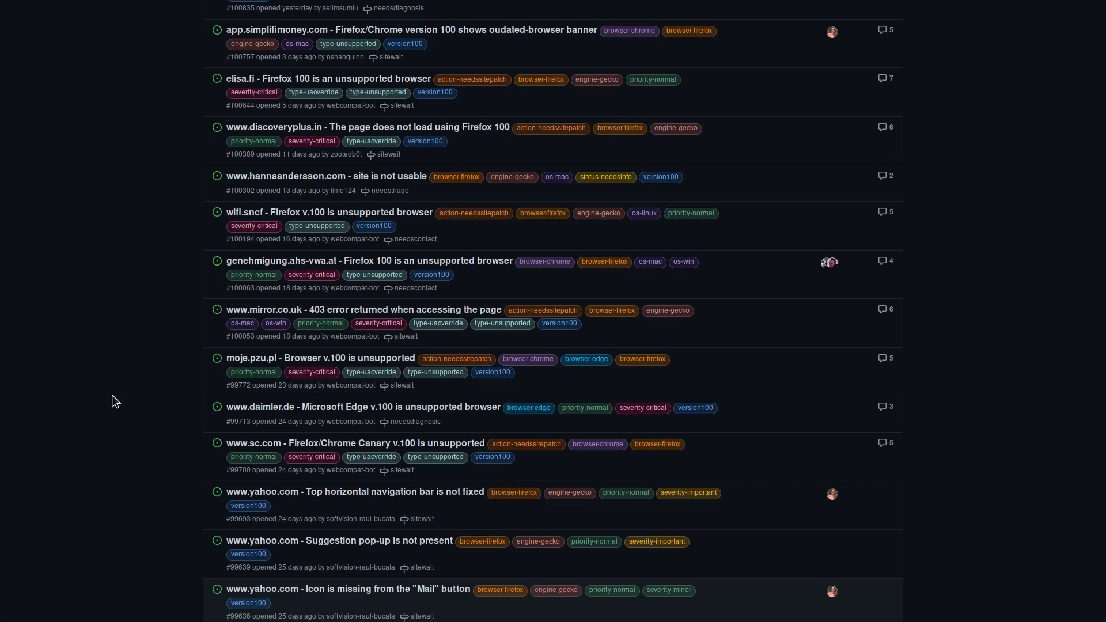
{"action": "mouse_move", "coordinate": [134, 342]}
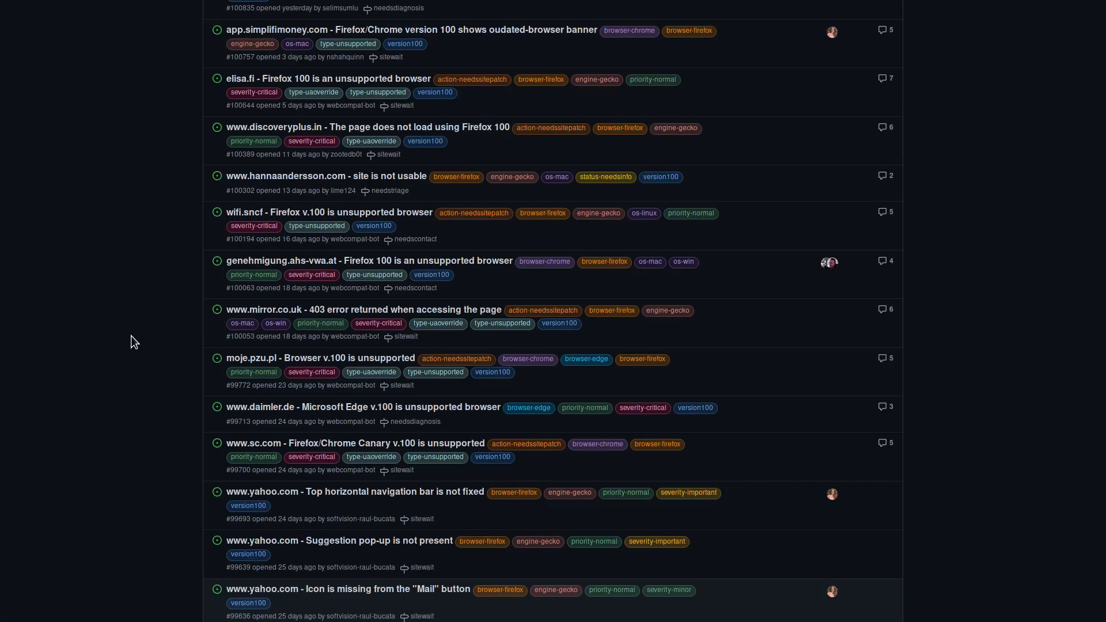
{"action": "scroll", "scroll_direction": "down", "scroll_amount": 3}
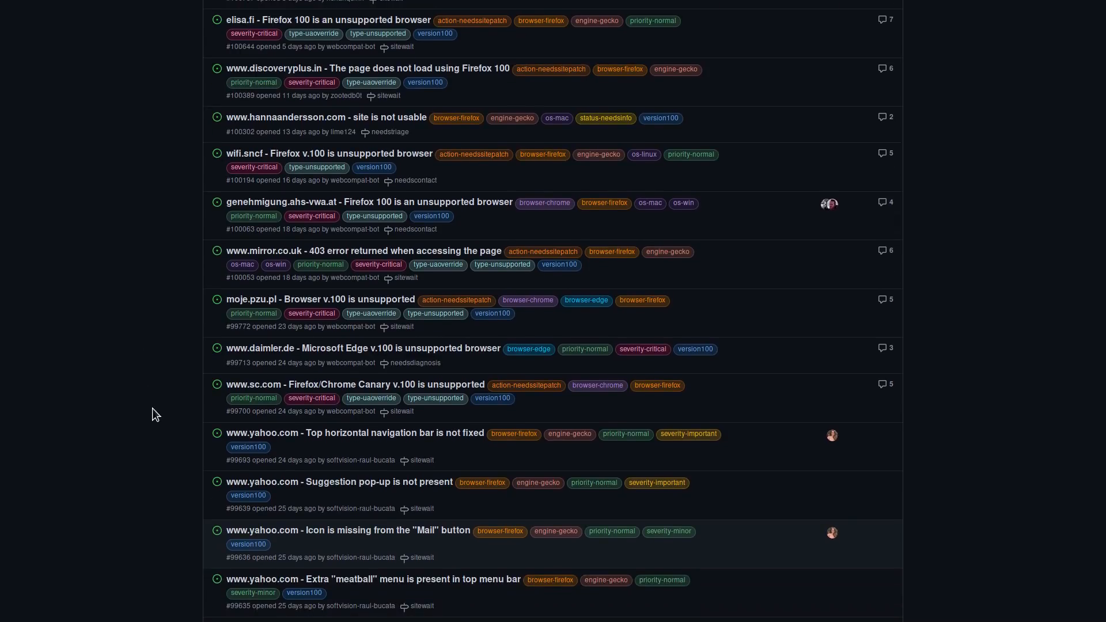
{"action": "scroll", "scroll_direction": "down", "scroll_amount": 3}
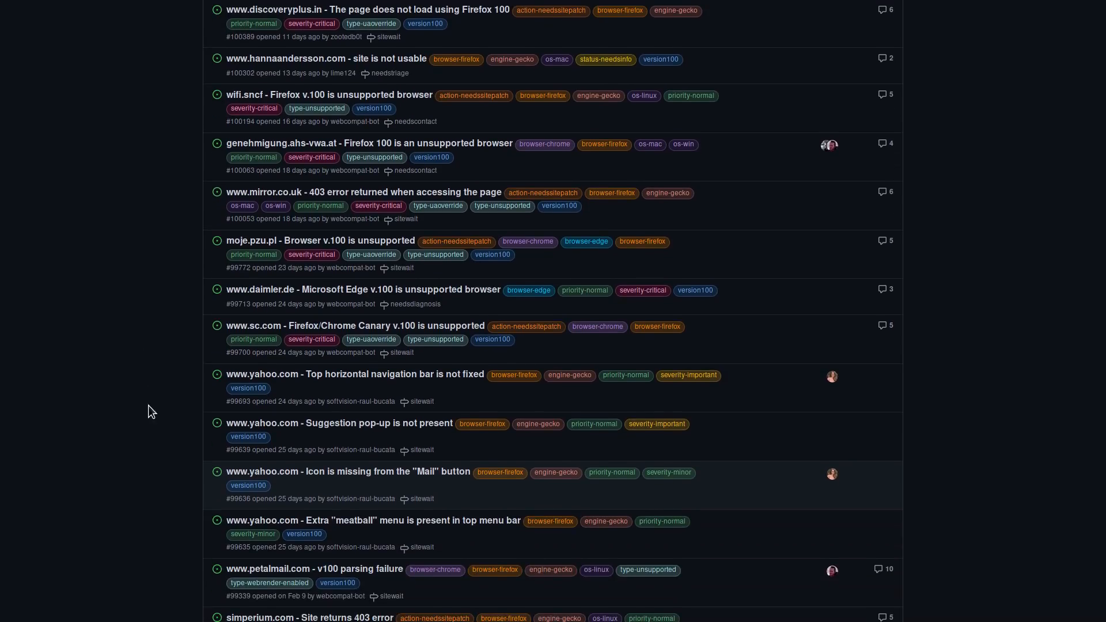
{"action": "mouse_move", "coordinate": [391, 462]}
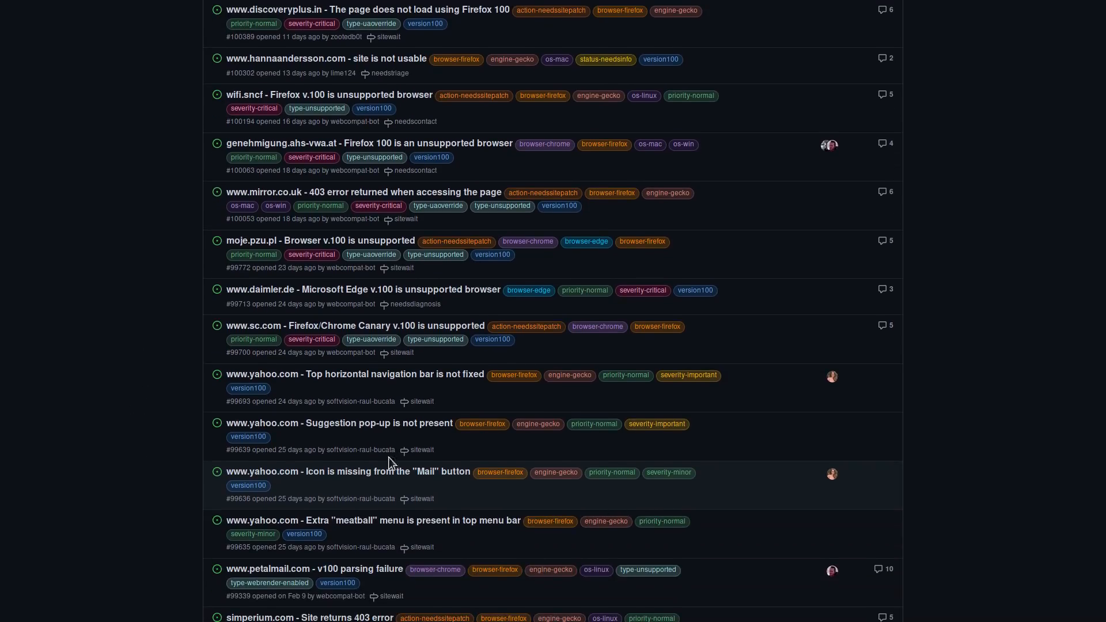
{"action": "mouse_move", "coordinate": [340, 423]}
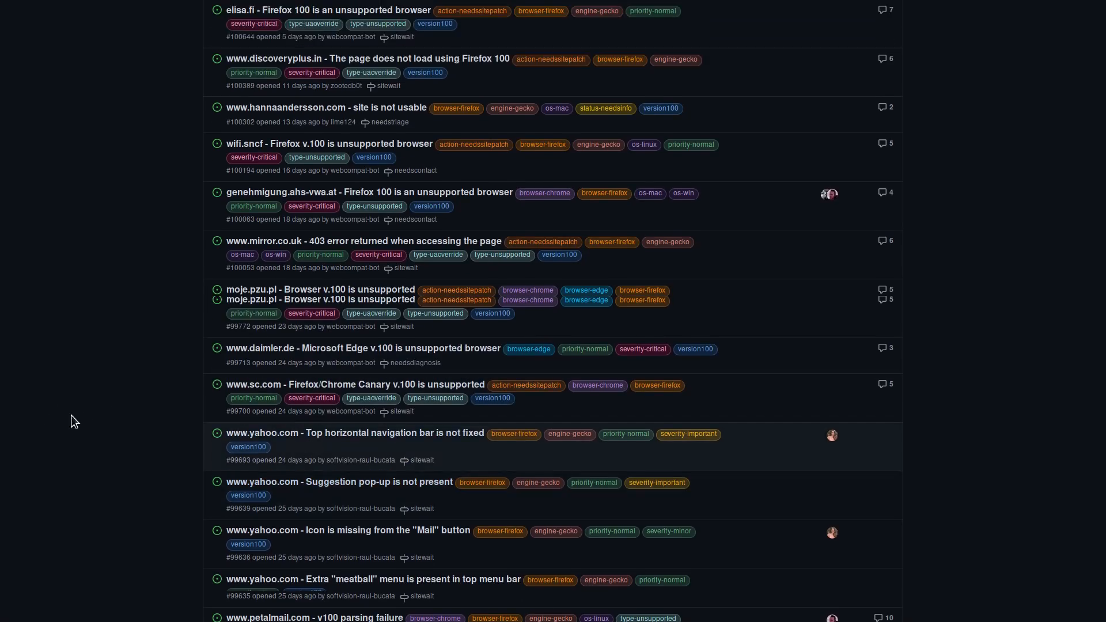
{"action": "mouse_move", "coordinate": [109, 442]}
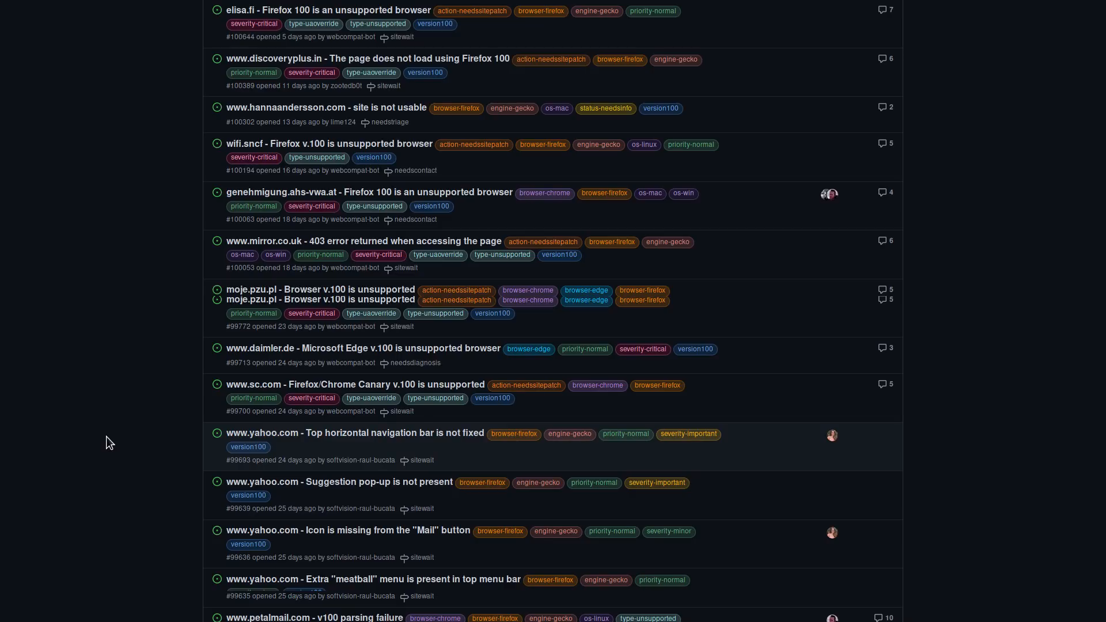
{"action": "mouse_move", "coordinate": [113, 454]}
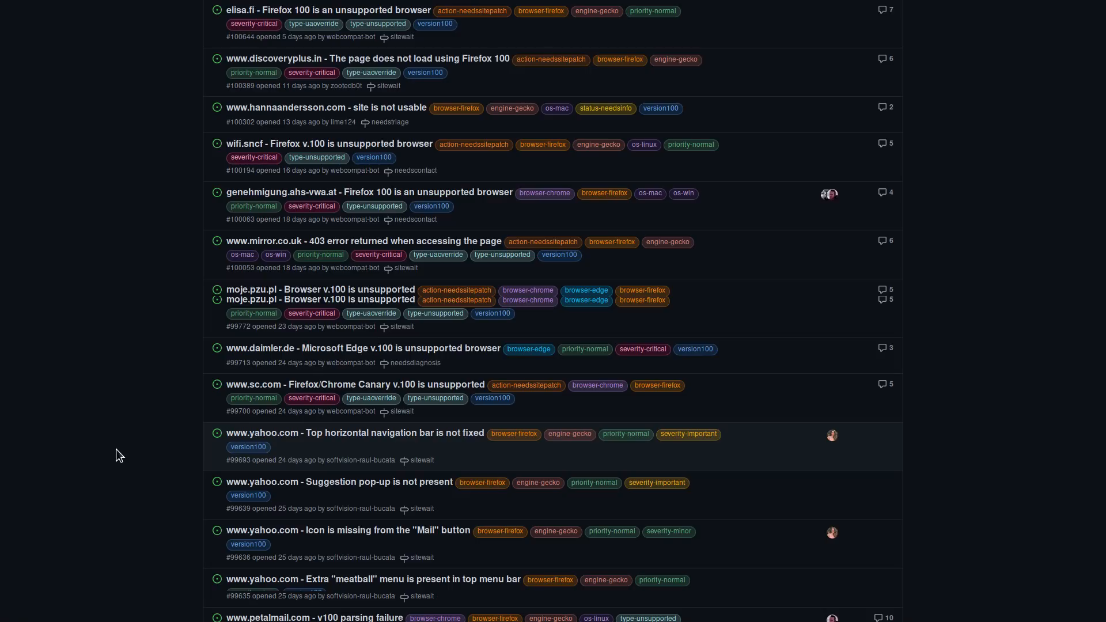
{"action": "mouse_move", "coordinate": [139, 482]}
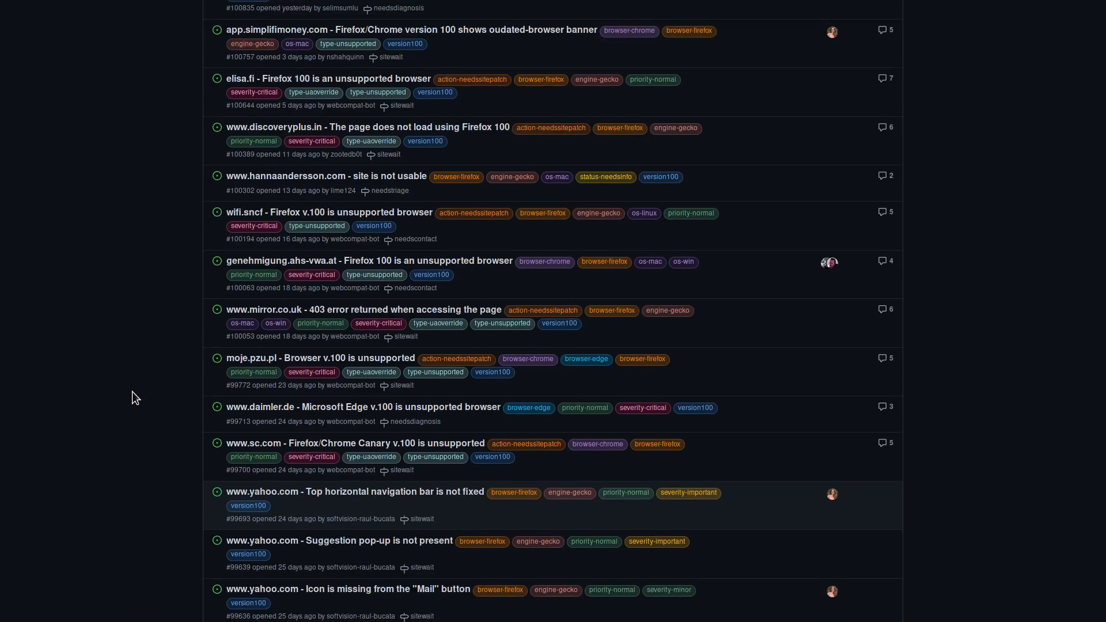
{"action": "scroll", "scroll_direction": "up", "scroll_amount": 3}
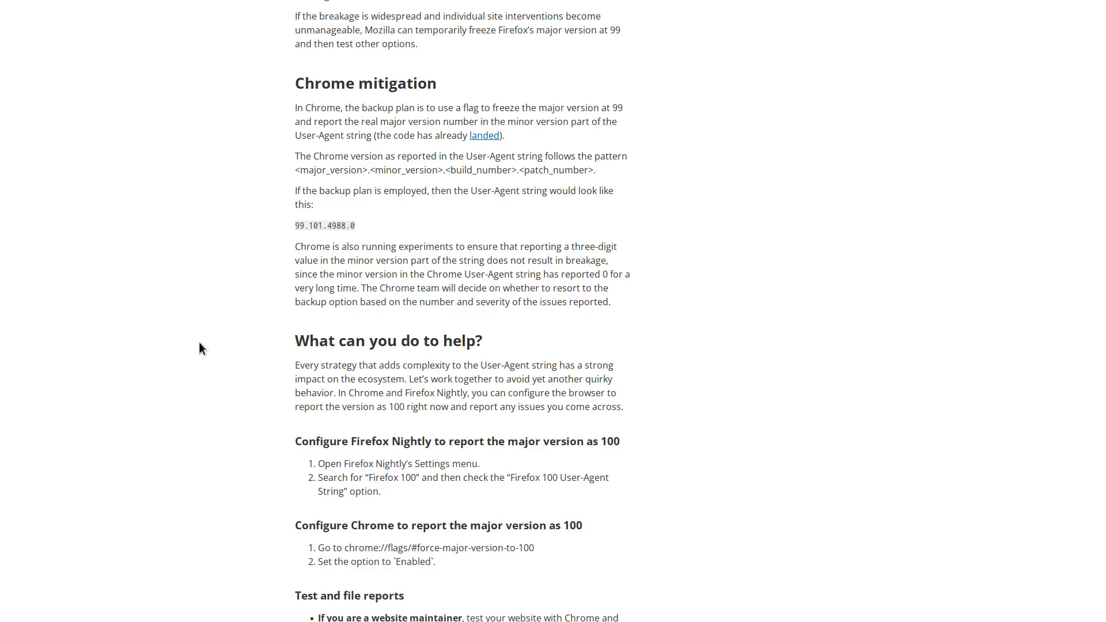
{"action": "mouse_move", "coordinate": [196, 367]}
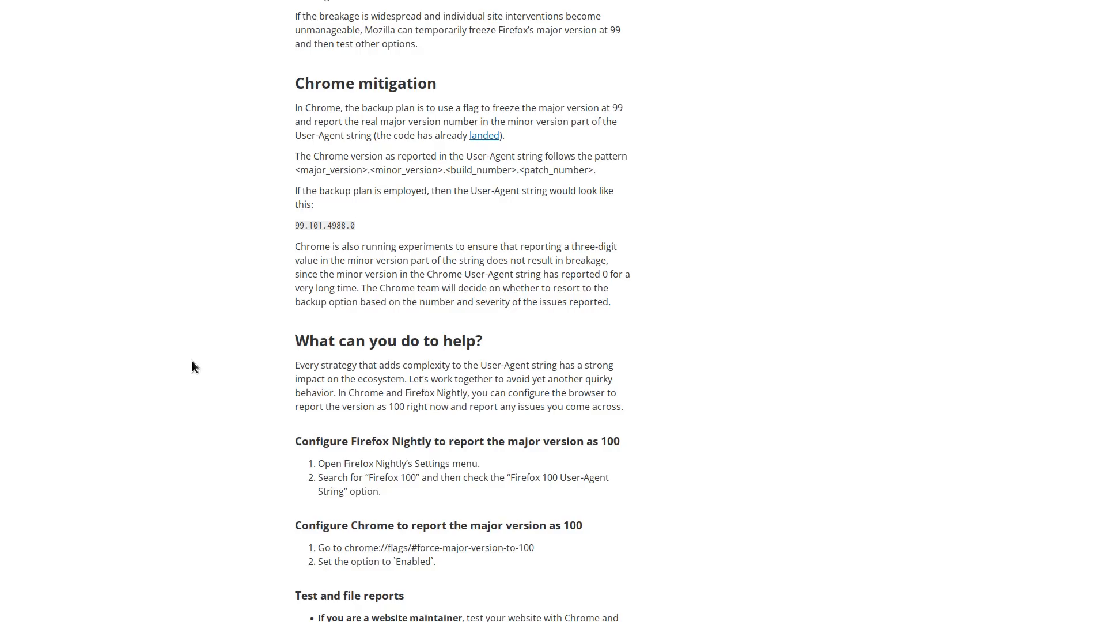
Step: Scroll to 'What can you do to help?' and briefly select its 'Test and file reports' paragraph
{"action": "scroll", "scroll_direction": "down", "scroll_amount": 3}
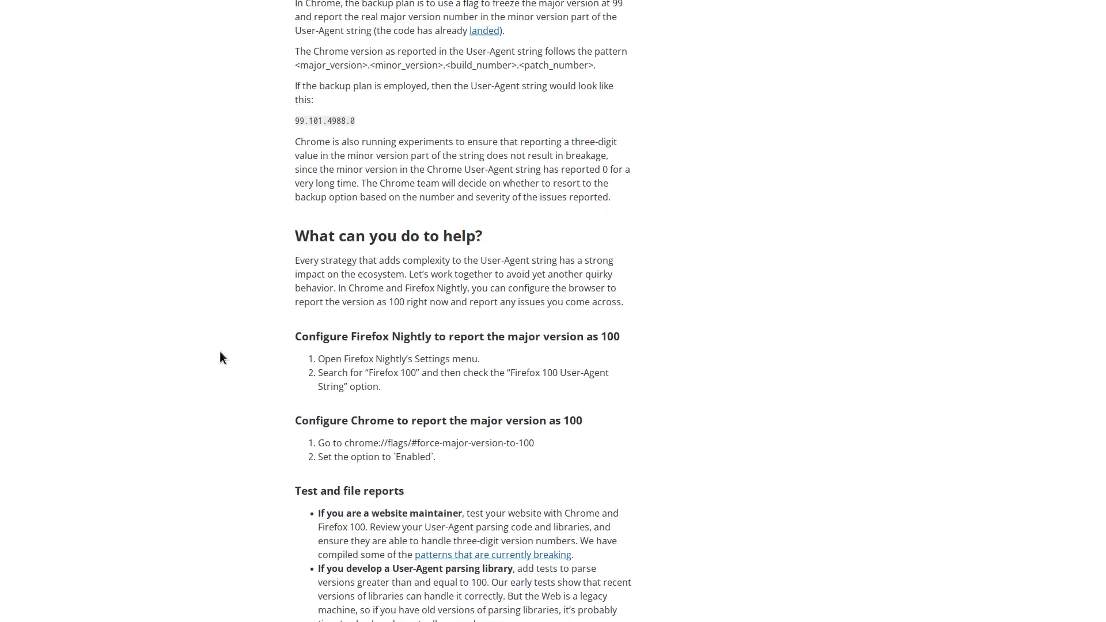
{"action": "scroll", "scroll_direction": "down", "scroll_amount": 3}
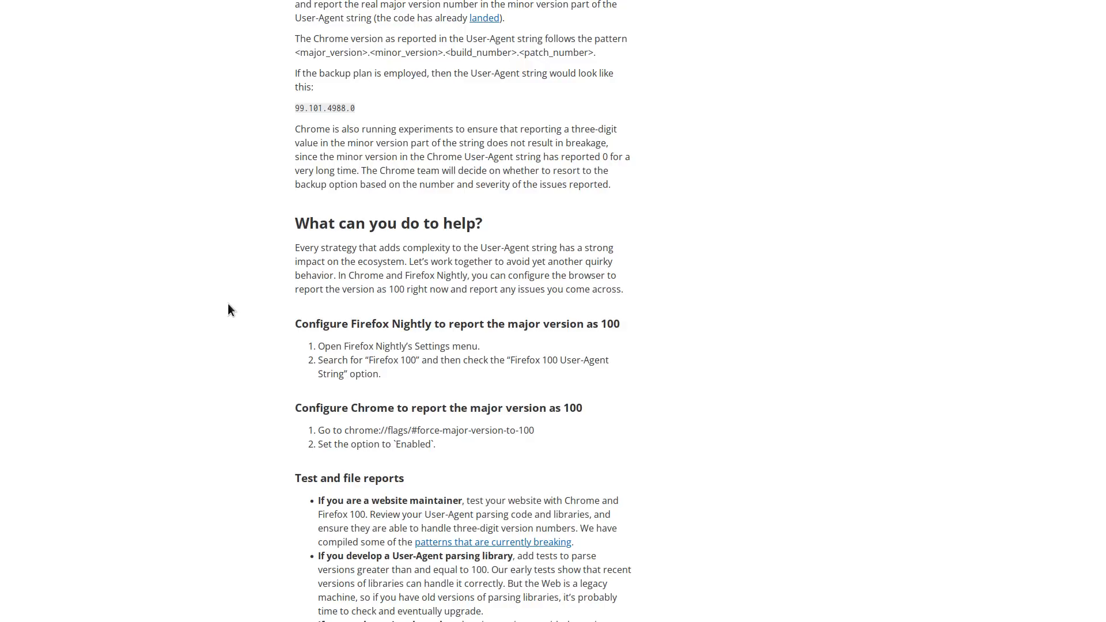
{"action": "mouse_move", "coordinate": [322, 411]}
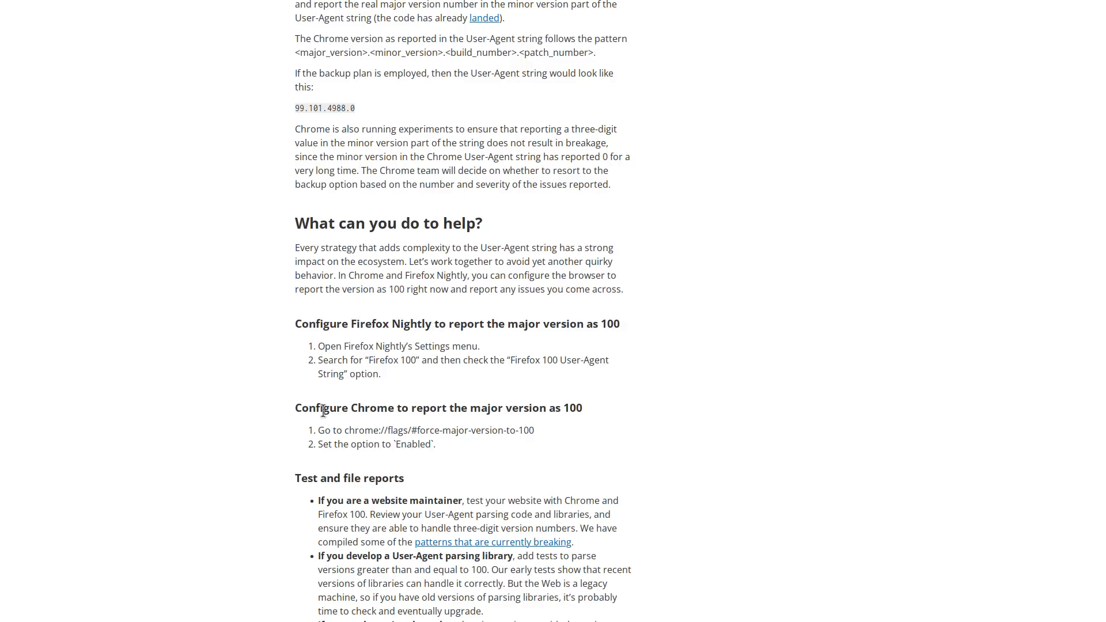
{"action": "mouse_move", "coordinate": [280, 430]}
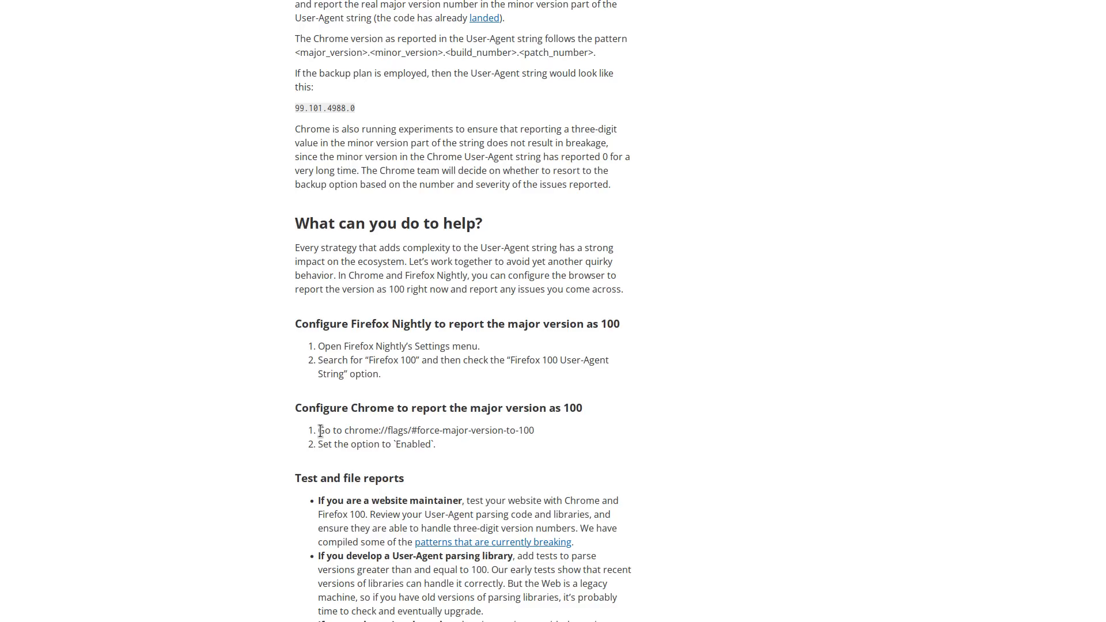
{"action": "scroll", "scroll_direction": "up", "scroll_amount": 3}
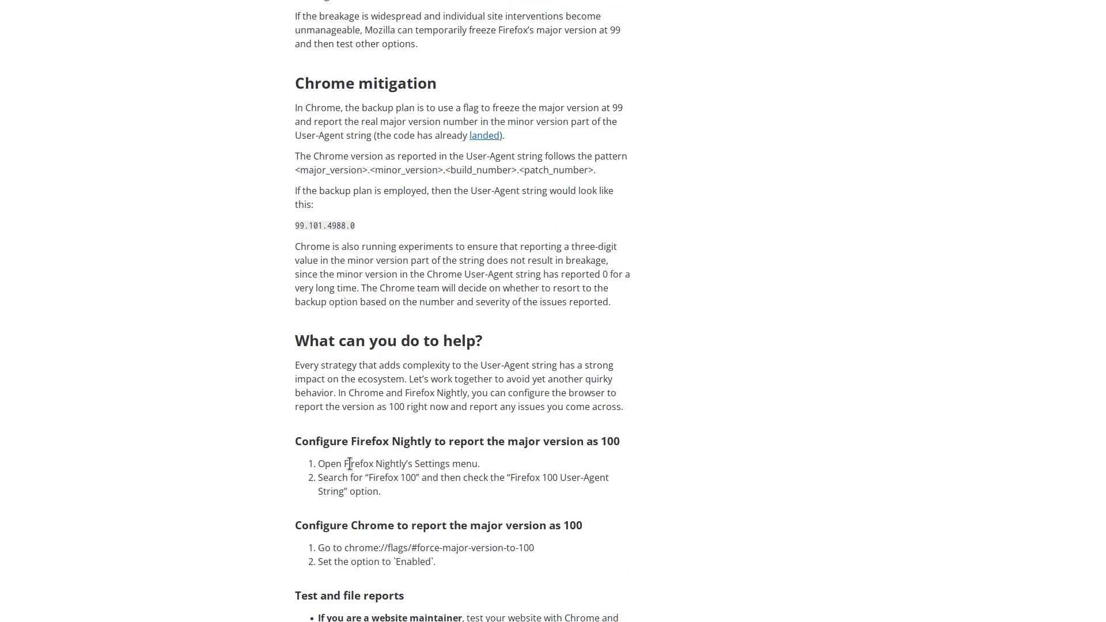
{"action": "left_click_drag", "start_coordinate": [294, 365], "coordinate": [622, 407]}
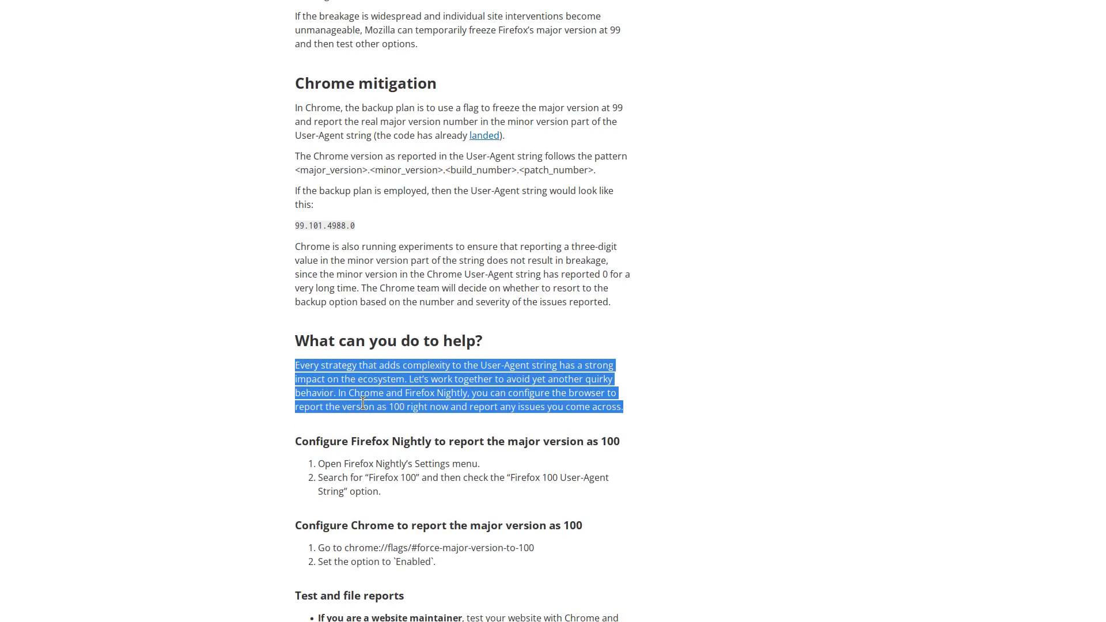
{"action": "left_click", "coordinate": [158, 322]}
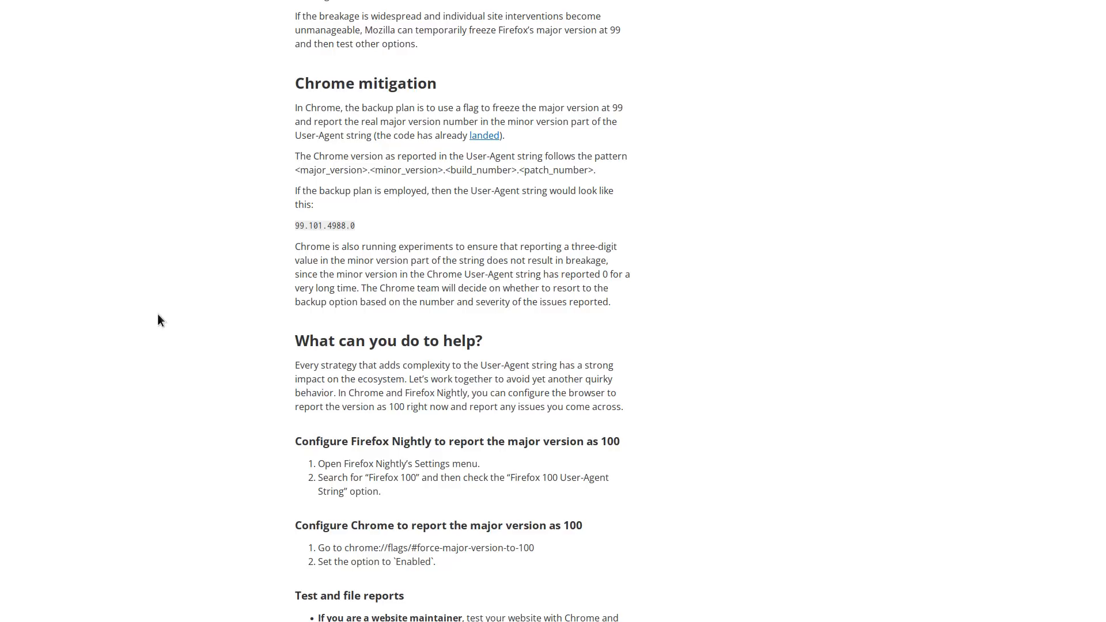
{"action": "mouse_move", "coordinate": [317, 240]}
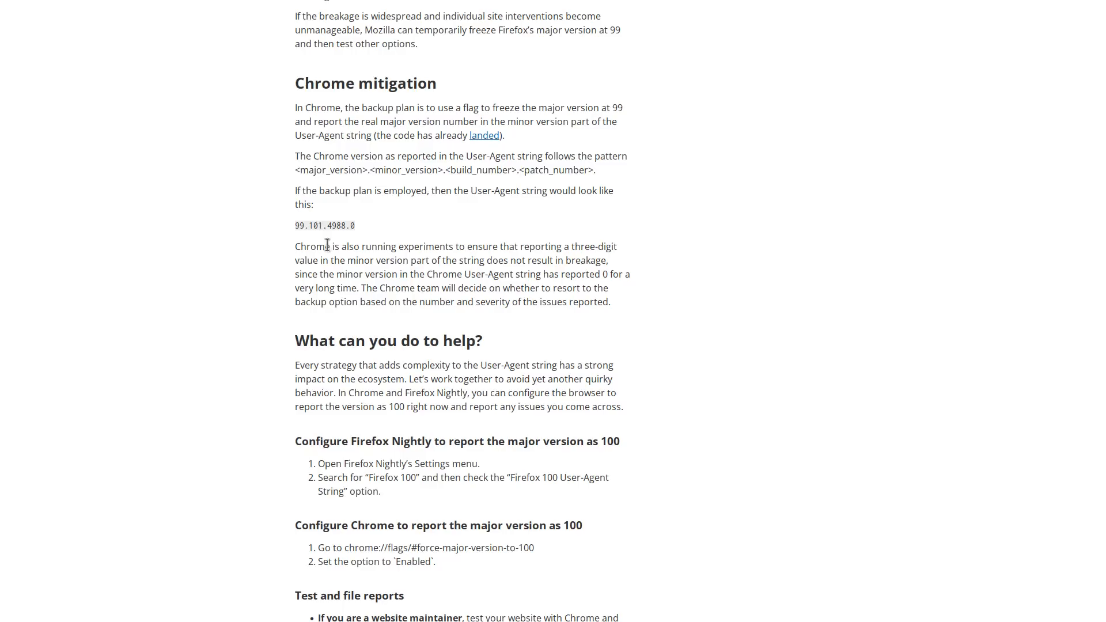
{"action": "scroll", "scroll_direction": "down", "scroll_amount": 3}
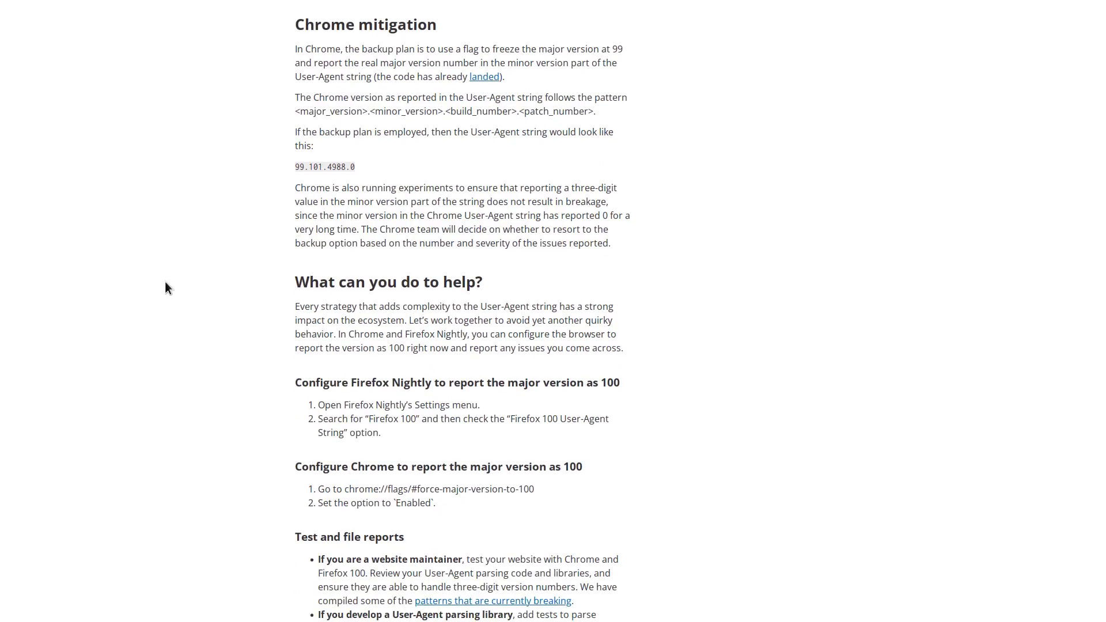
{"action": "mouse_move", "coordinate": [275, 343]}
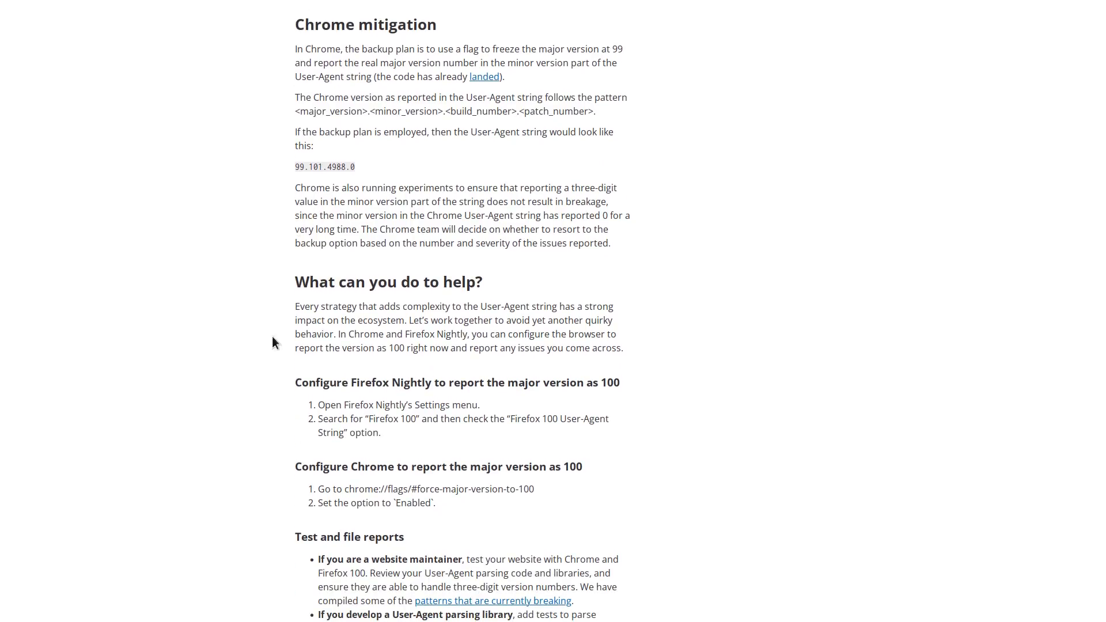
{"action": "mouse_move", "coordinate": [347, 414]}
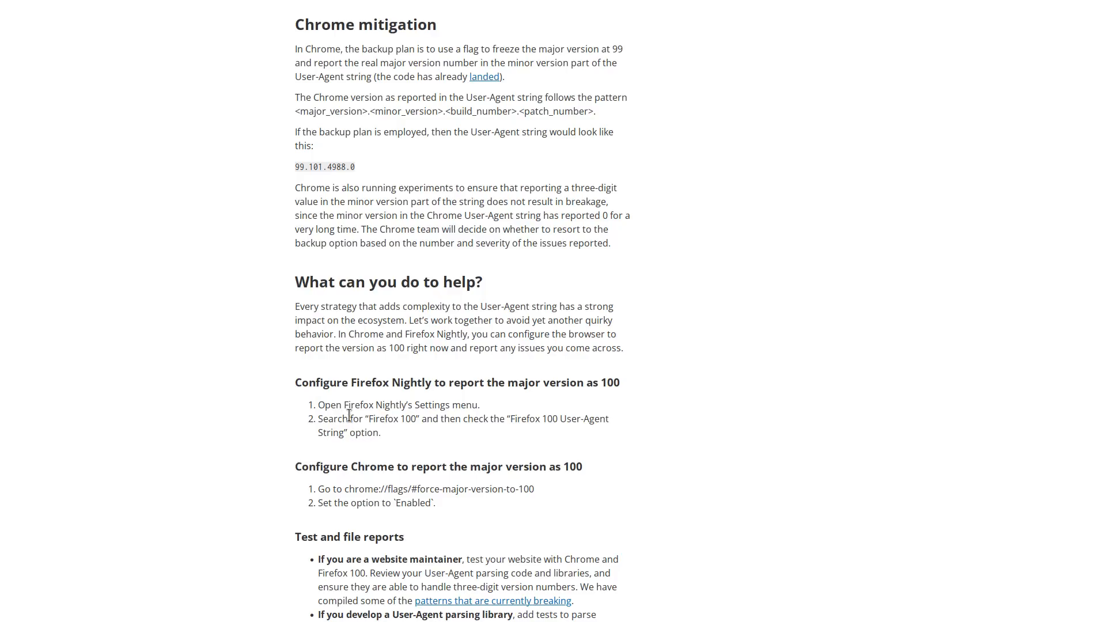
{"action": "mouse_move", "coordinate": [416, 484]}
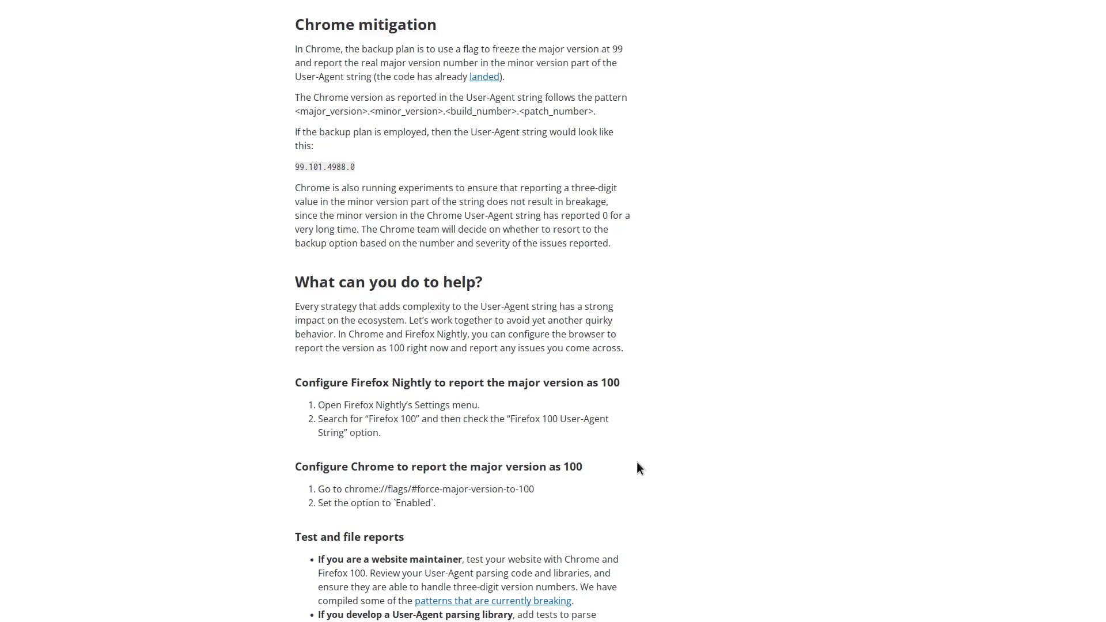
{"action": "mouse_move", "coordinate": [659, 450]}
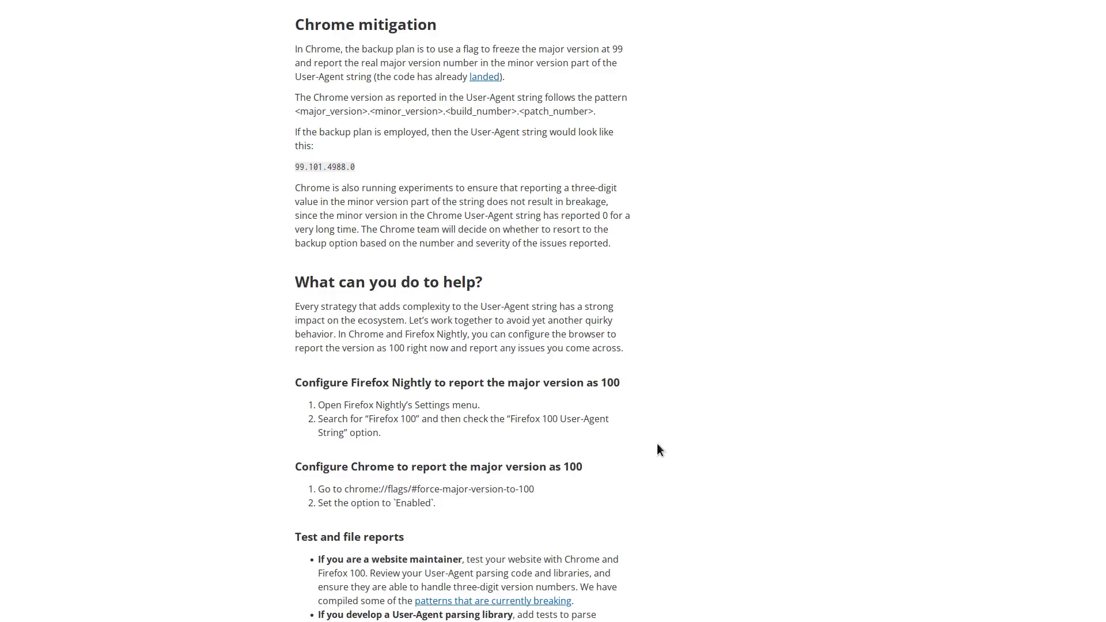
{"action": "mouse_move", "coordinate": [674, 402]}
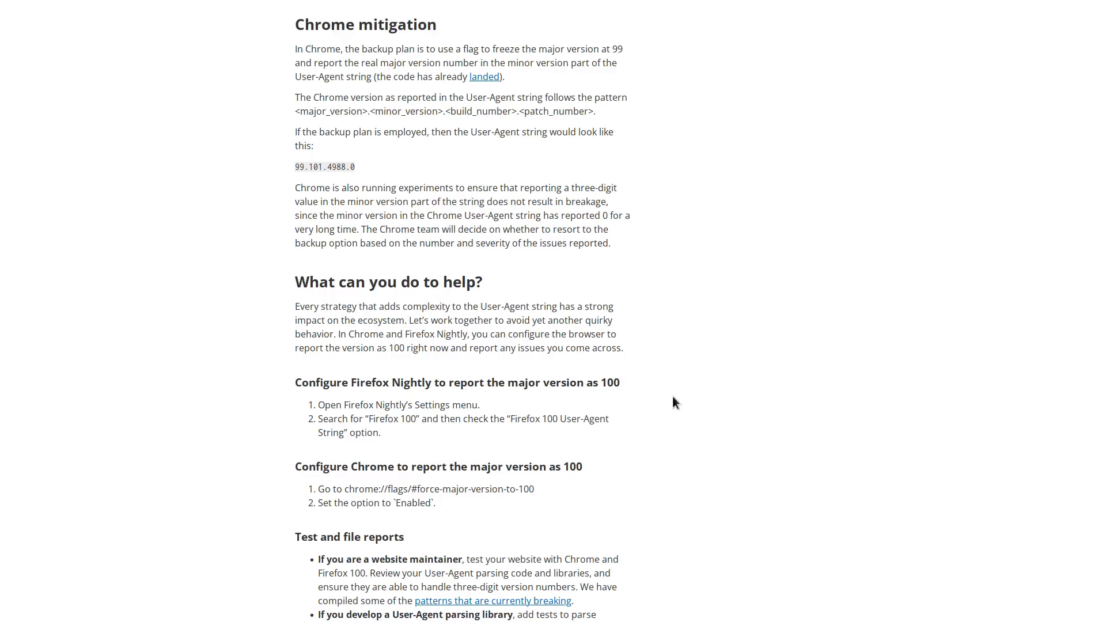
{"action": "mouse_move", "coordinate": [668, 408]}
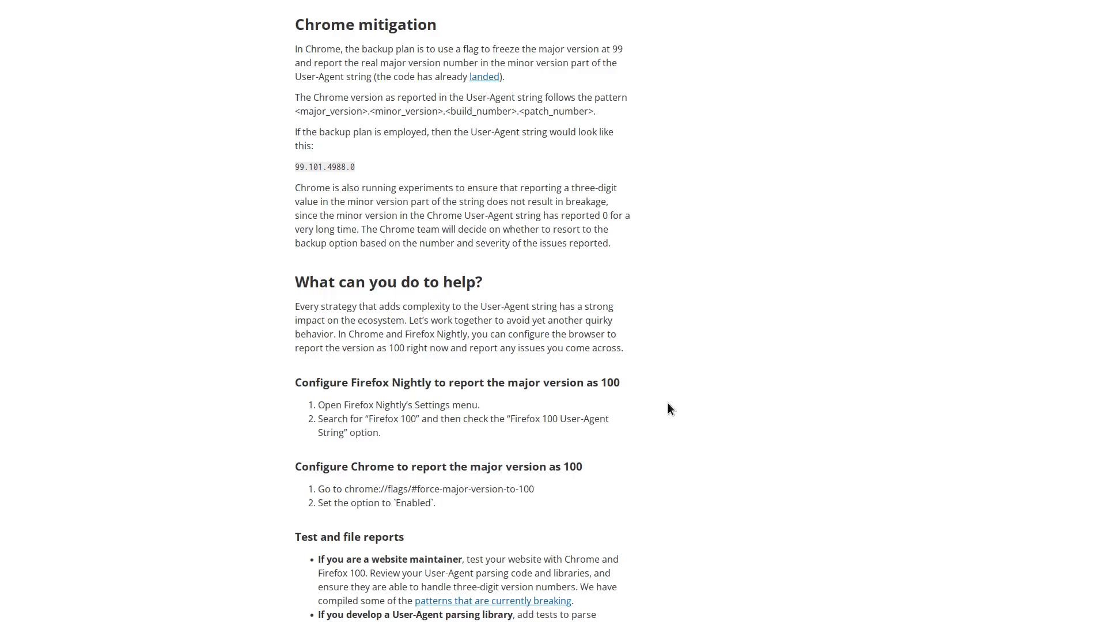
{"action": "mouse_move", "coordinate": [670, 403]}
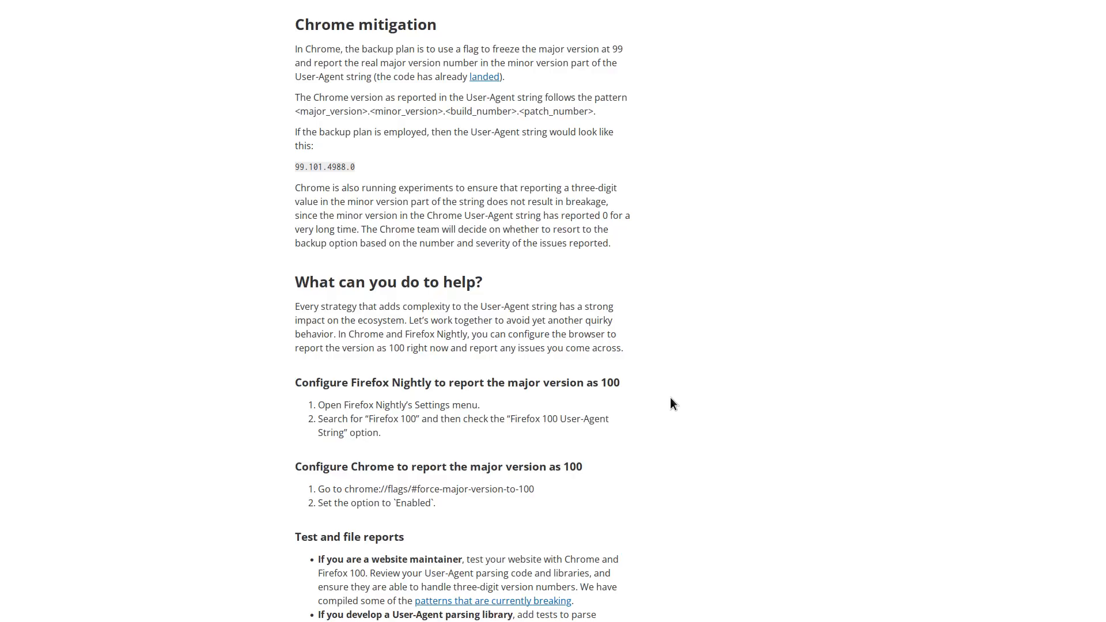
{"action": "mouse_move", "coordinate": [682, 390]}
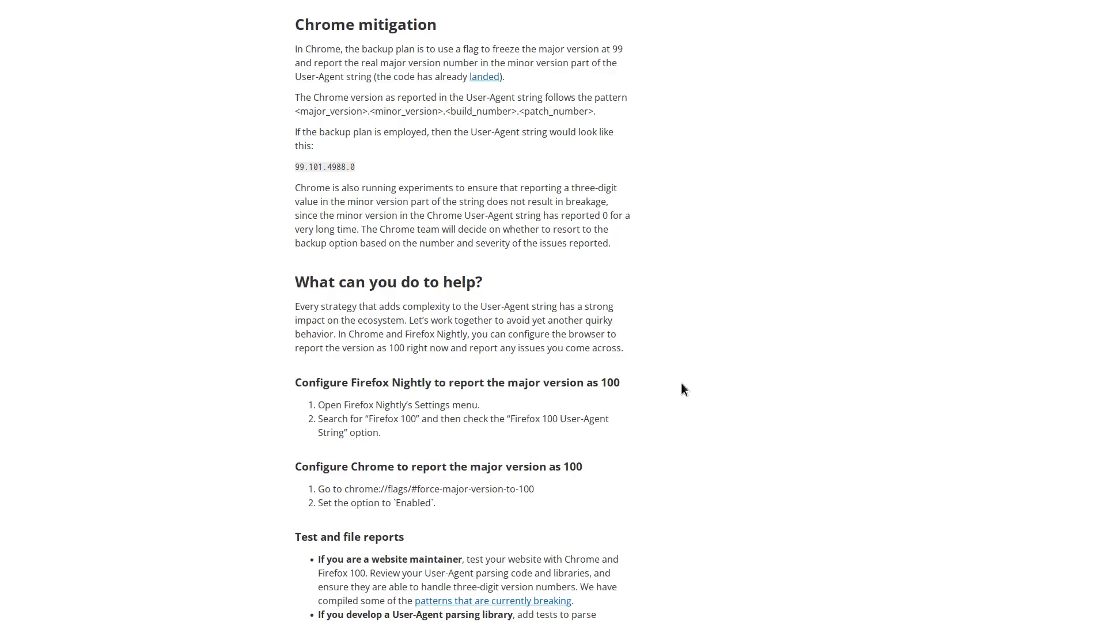